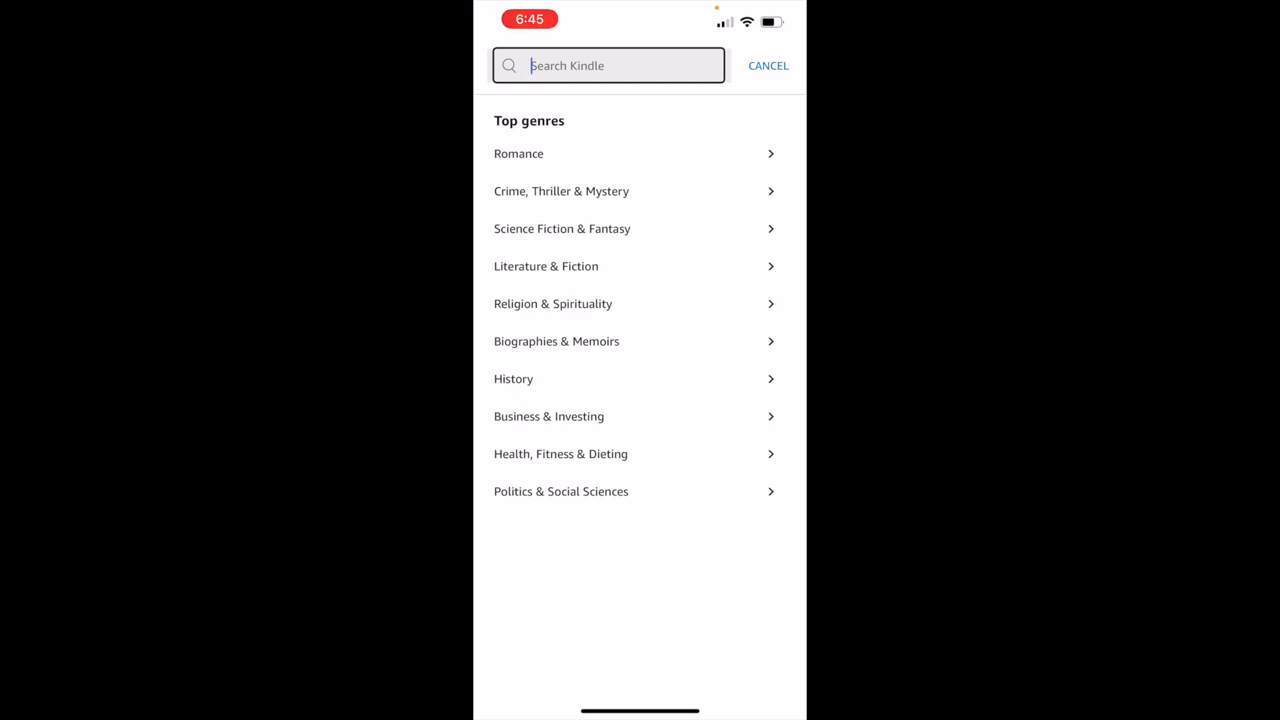
Step: Start typing 'drag' into the Kindle store search field for Dragging Mason County
{"action": "type", "text": "dragging mas"}
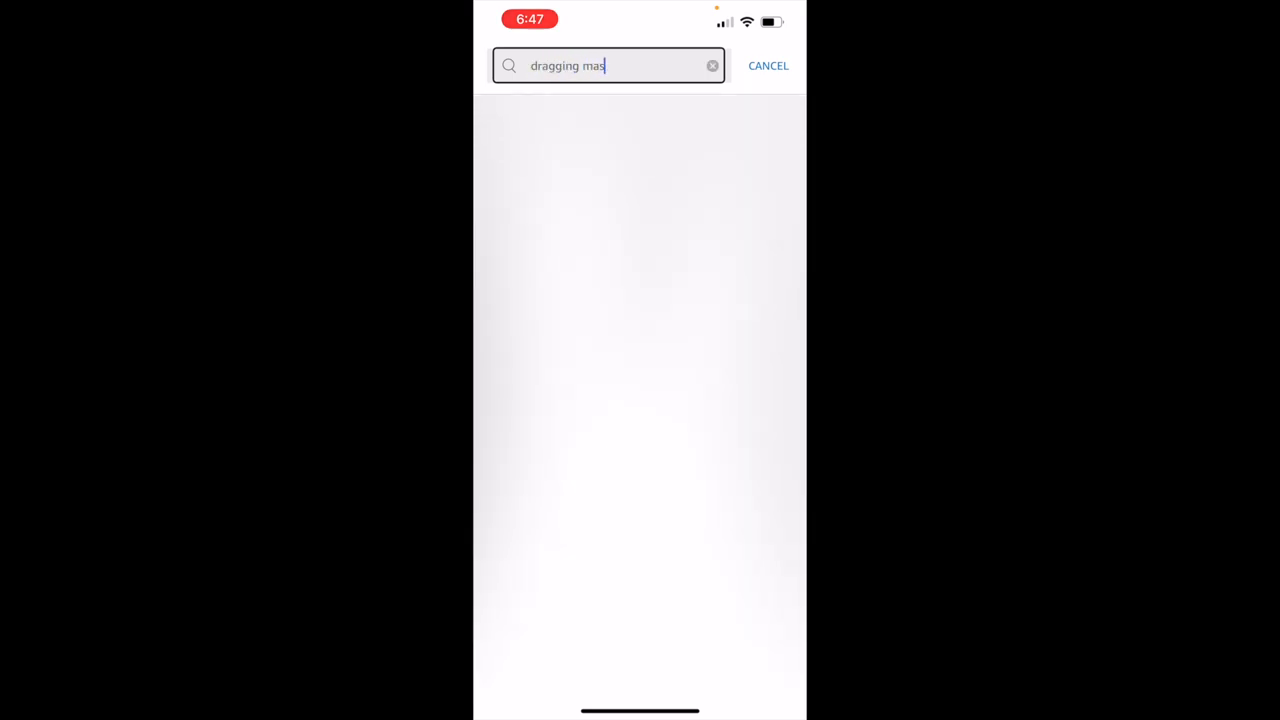
Step: Finish the 'dragging mason county' search and open Curtis Campbell's book details
{"action": "type", "text": "on county"}
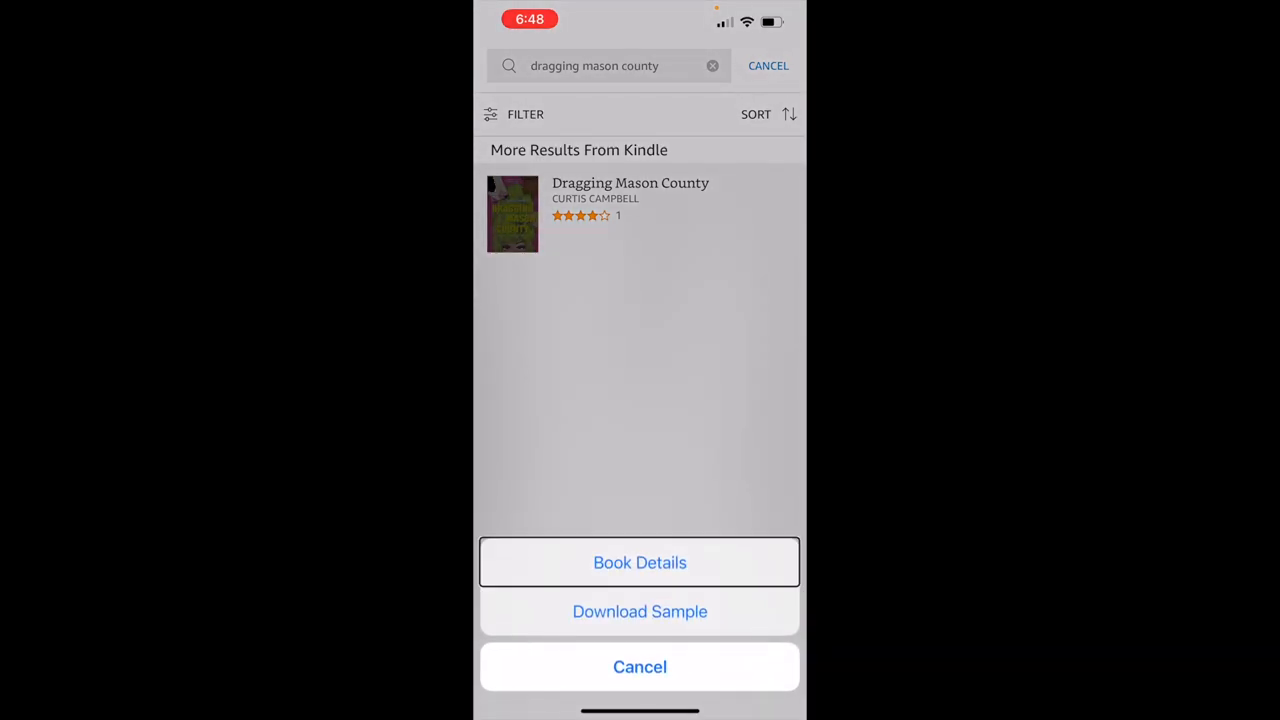
{"action": "left_click", "coordinate": [639, 562]}
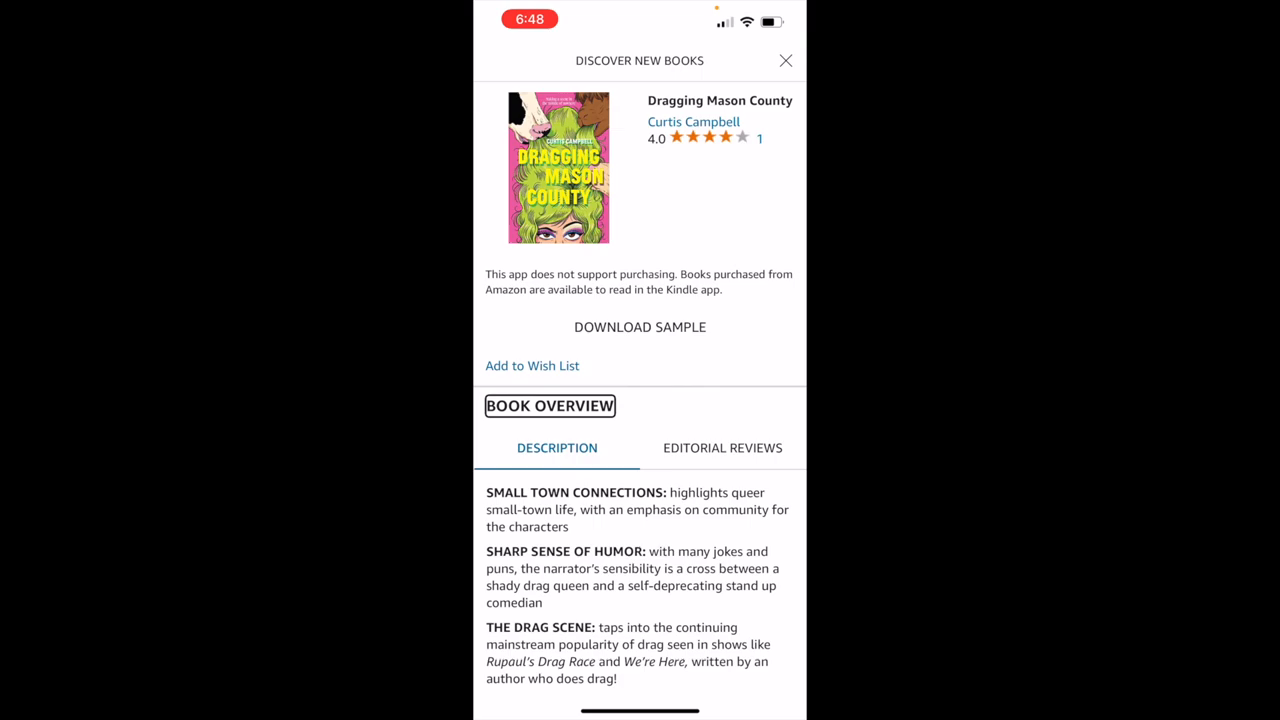
{"action": "scroll", "scroll_direction": "down", "scroll_amount": 3}
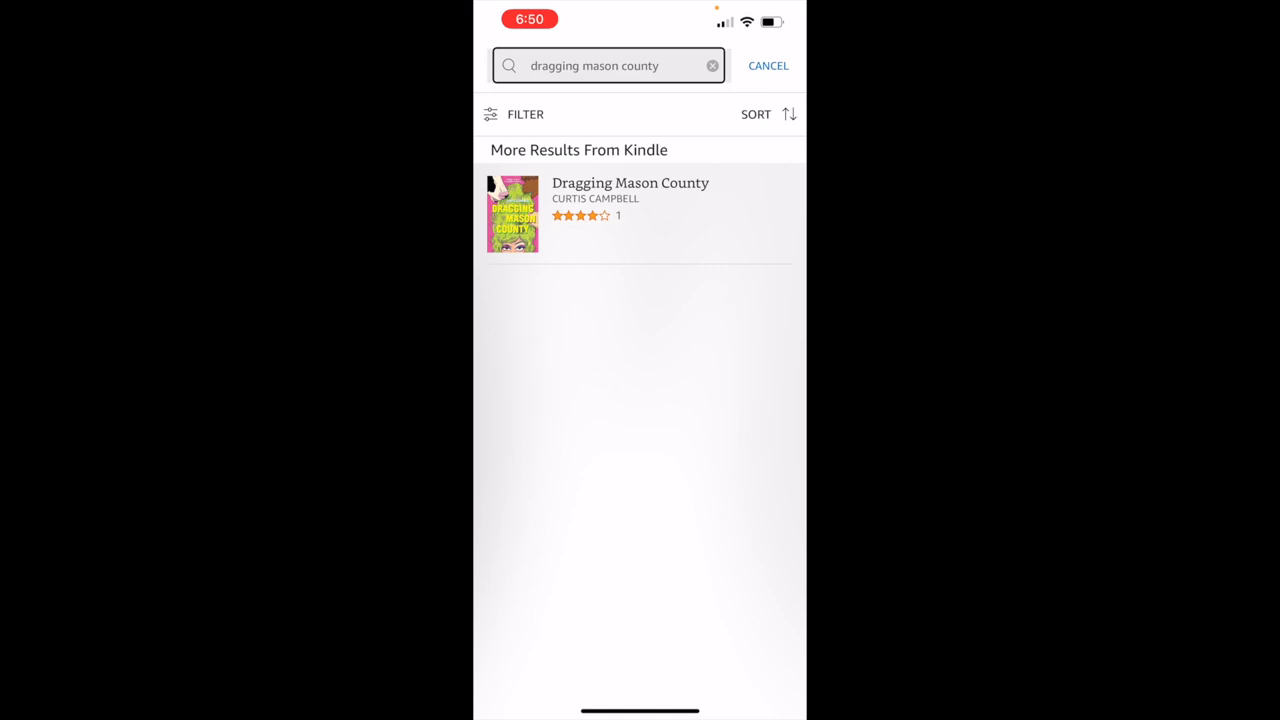
Step: Clear the old search and search Kindle for 'the giver' using its suggestion
{"action": "left_click", "coordinate": [712, 65]}
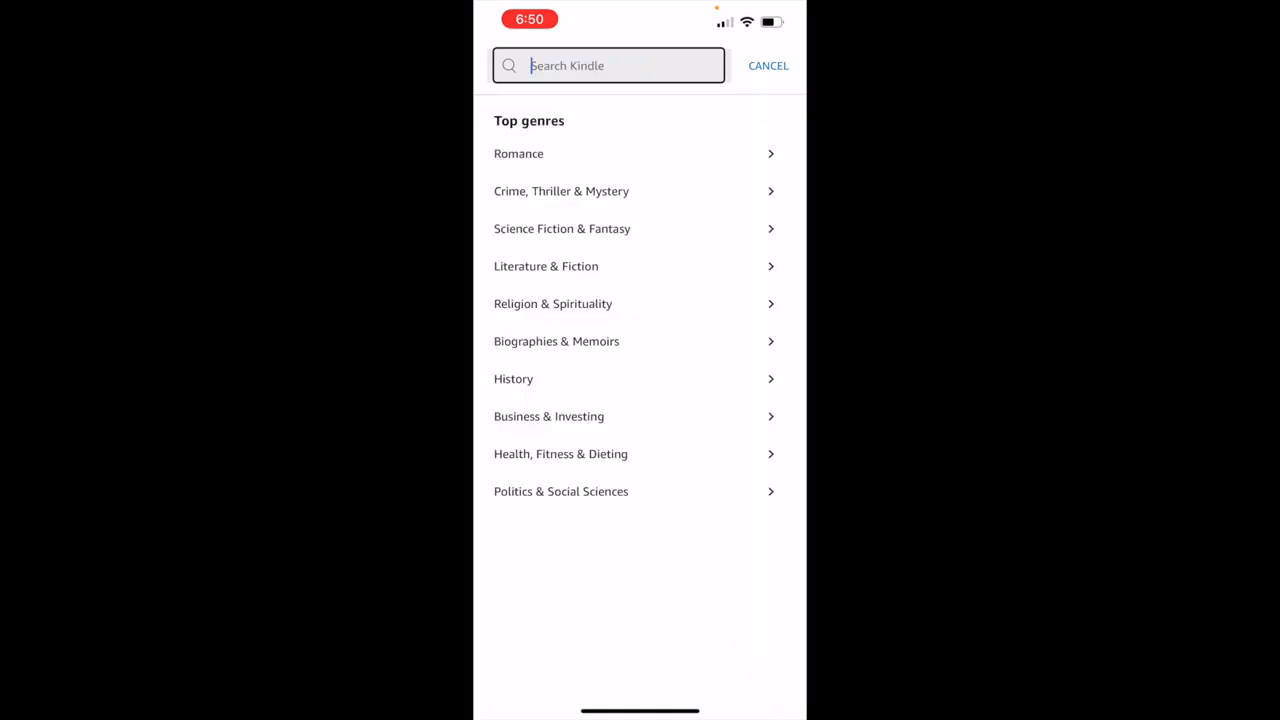
{"action": "type", "text": "the gi"}
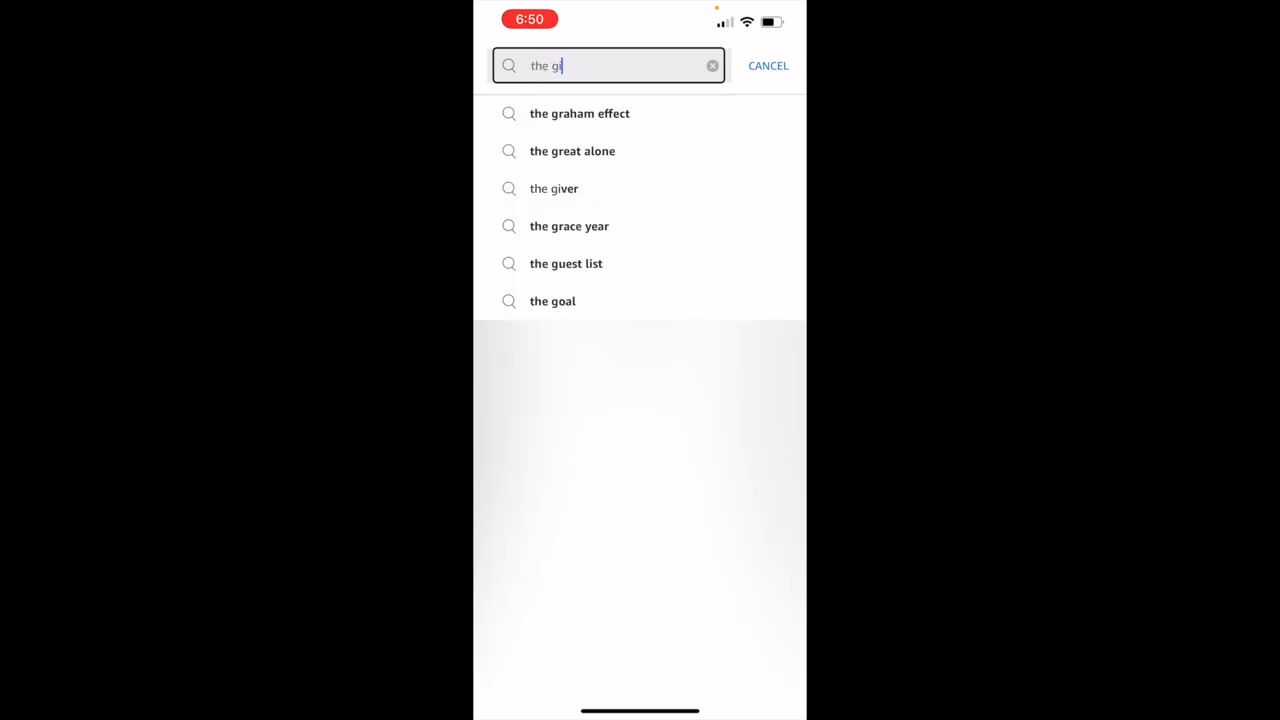
{"action": "left_click", "coordinate": [554, 188]}
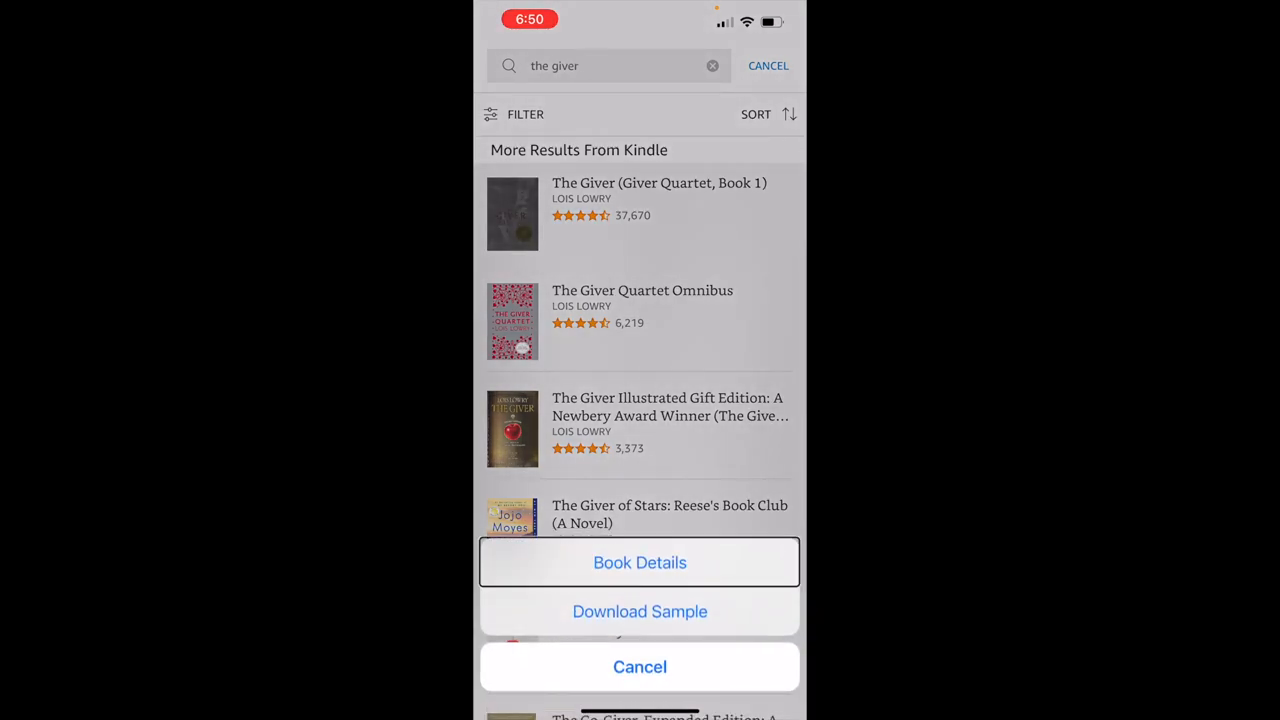
Step: Open The Giver (Giver Quartet, Book 1) product page and reach Download Sample
{"action": "left_click", "coordinate": [639, 562]}
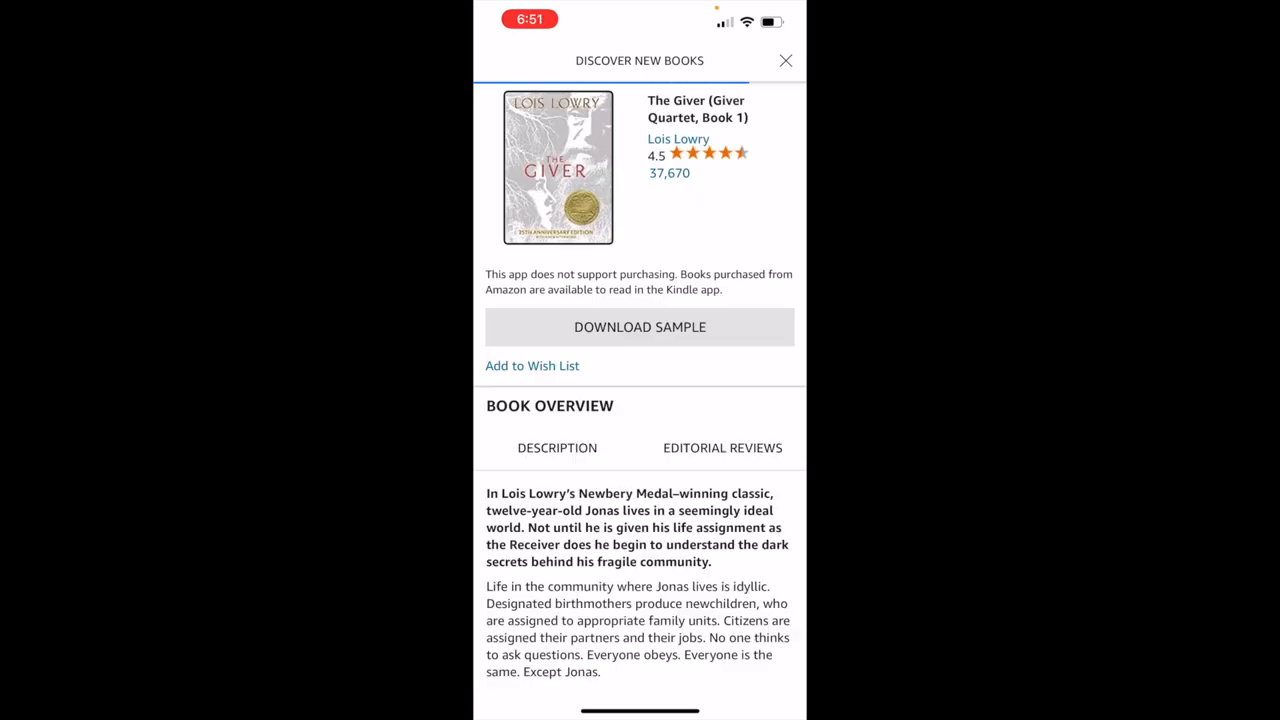
{"action": "left_click", "coordinate": [557, 447]}
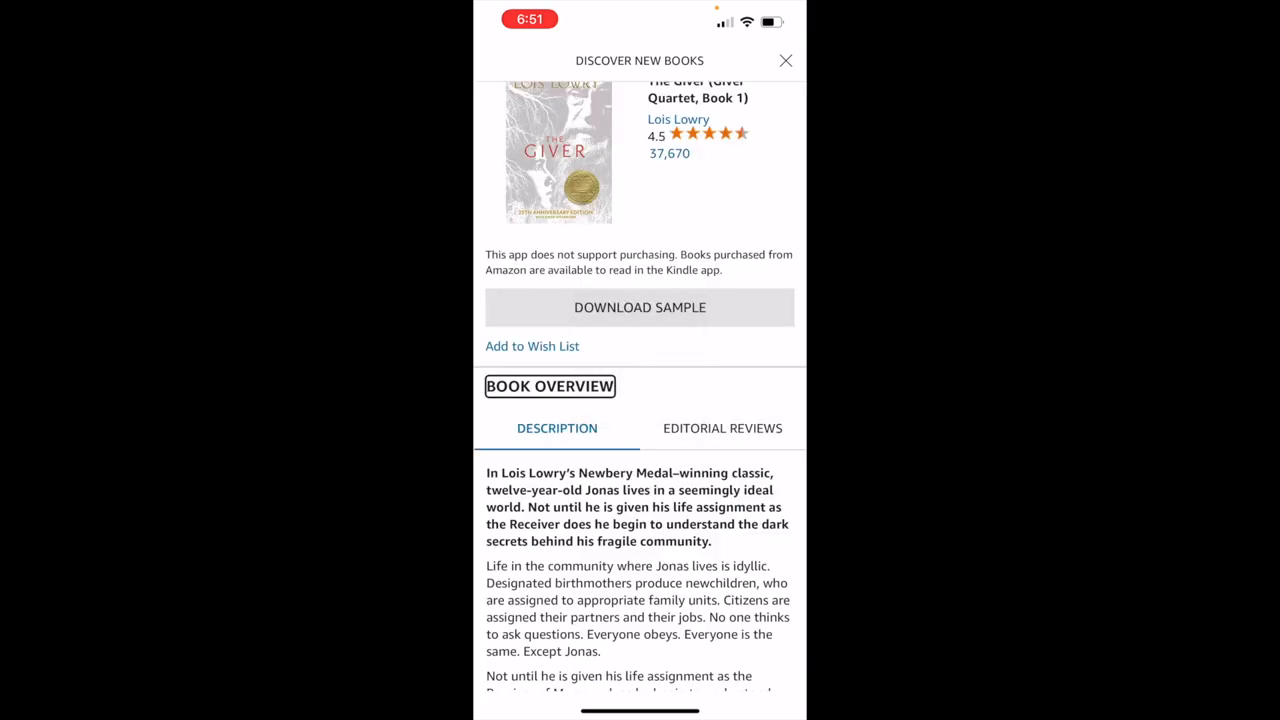
{"action": "left_click", "coordinate": [639, 307]}
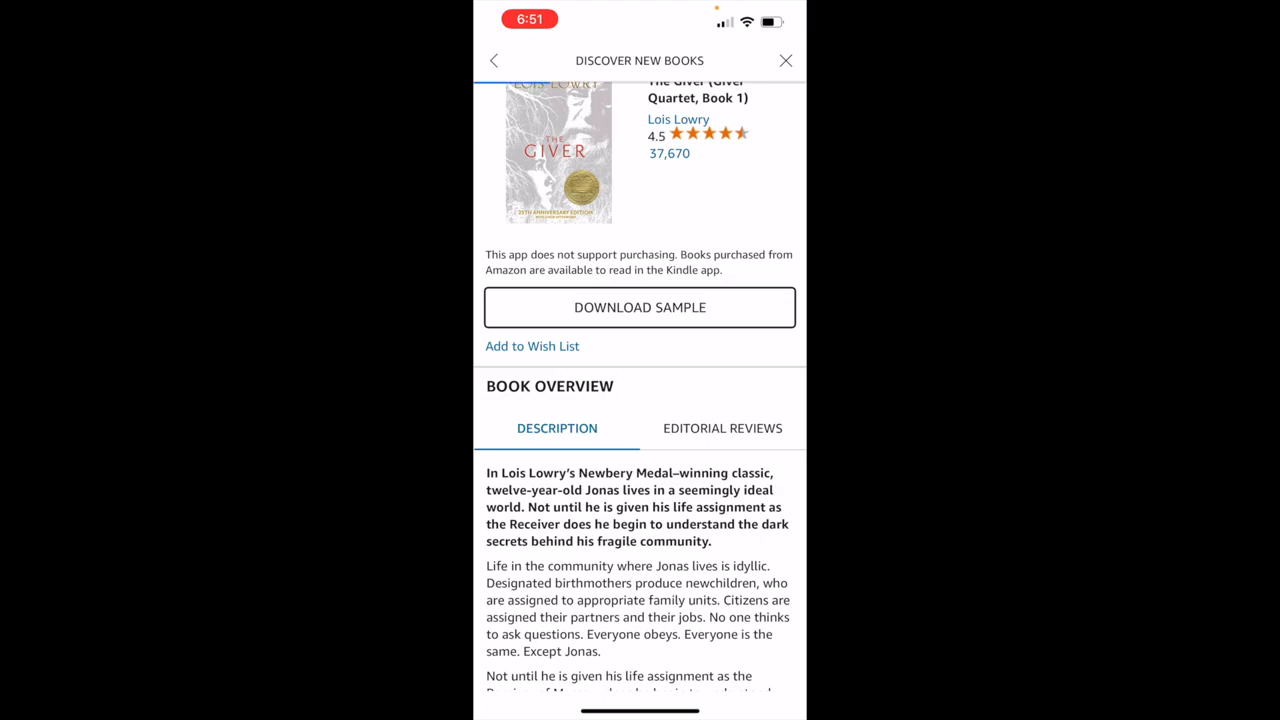
Step: Download The Giver's free sample and open it to the Contents page
{"action": "left_click", "coordinate": [639, 307]}
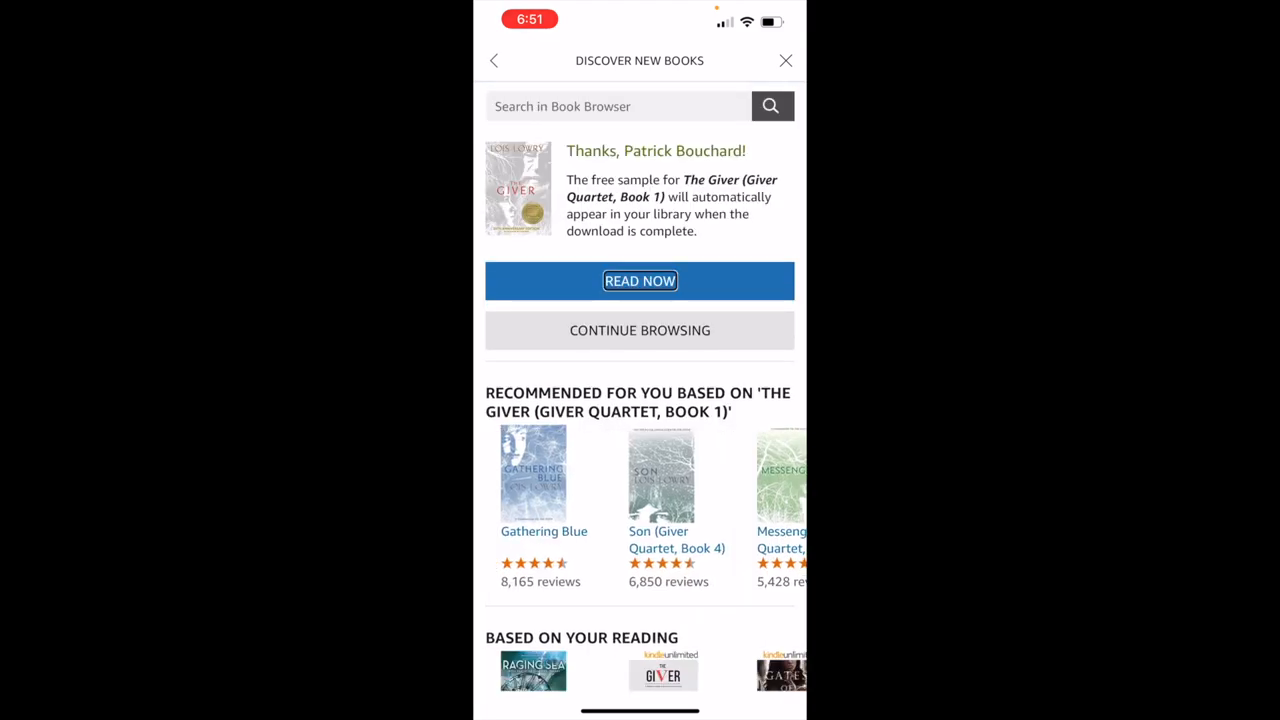
{"action": "left_click", "coordinate": [639, 280]}
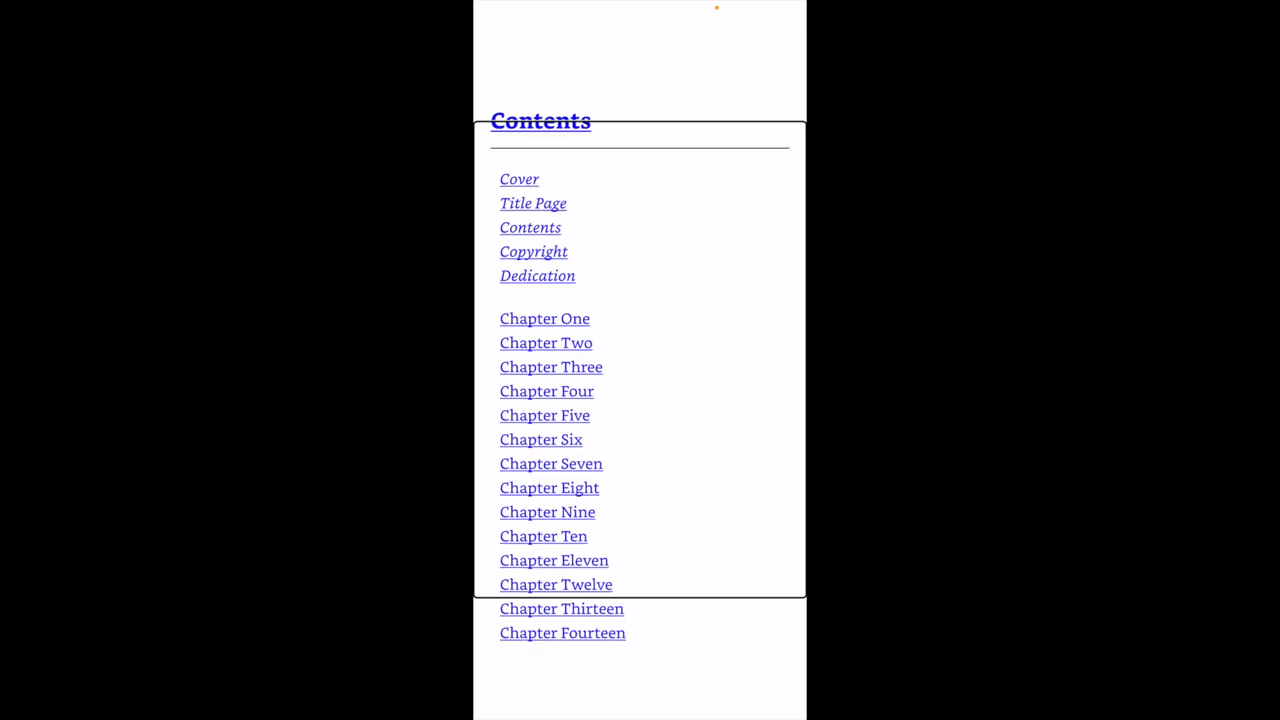
{"action": "scroll", "scroll_direction": "down", "scroll_amount": 3}
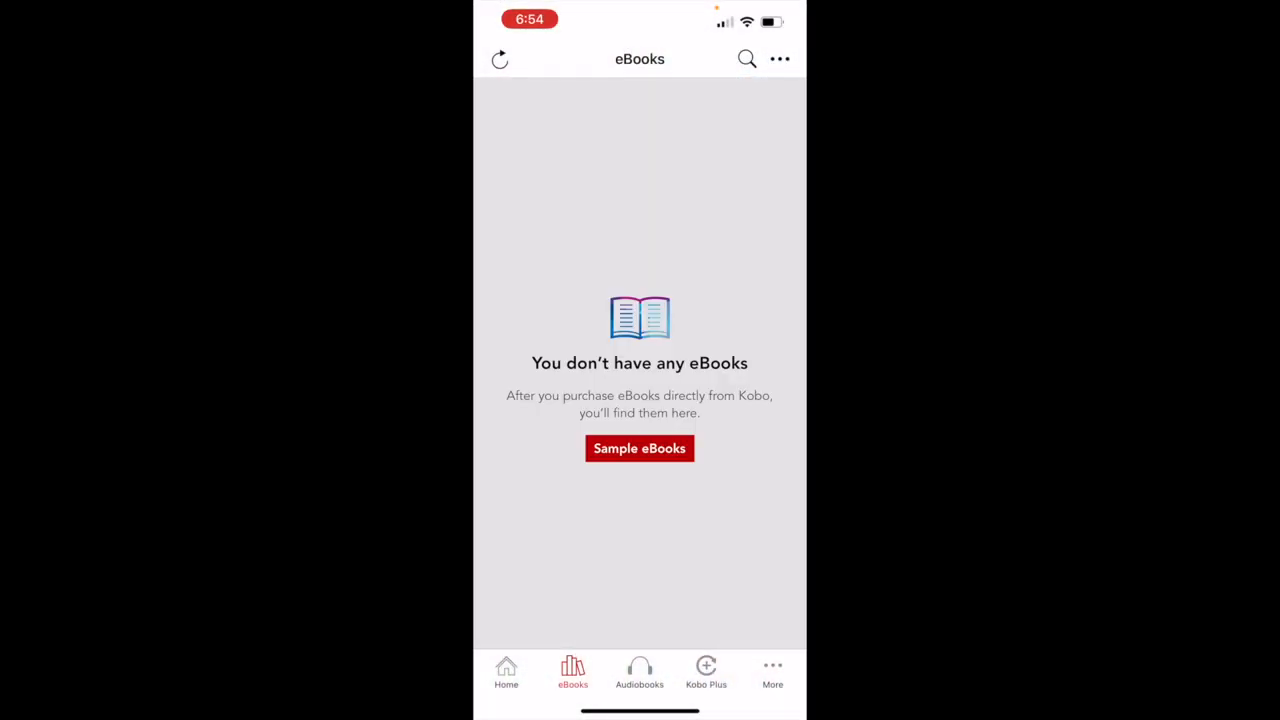
Step: Focus the magnifier Search button in Kobo's eBooks tab and activate it
{"action": "left_click", "coordinate": [499, 58]}
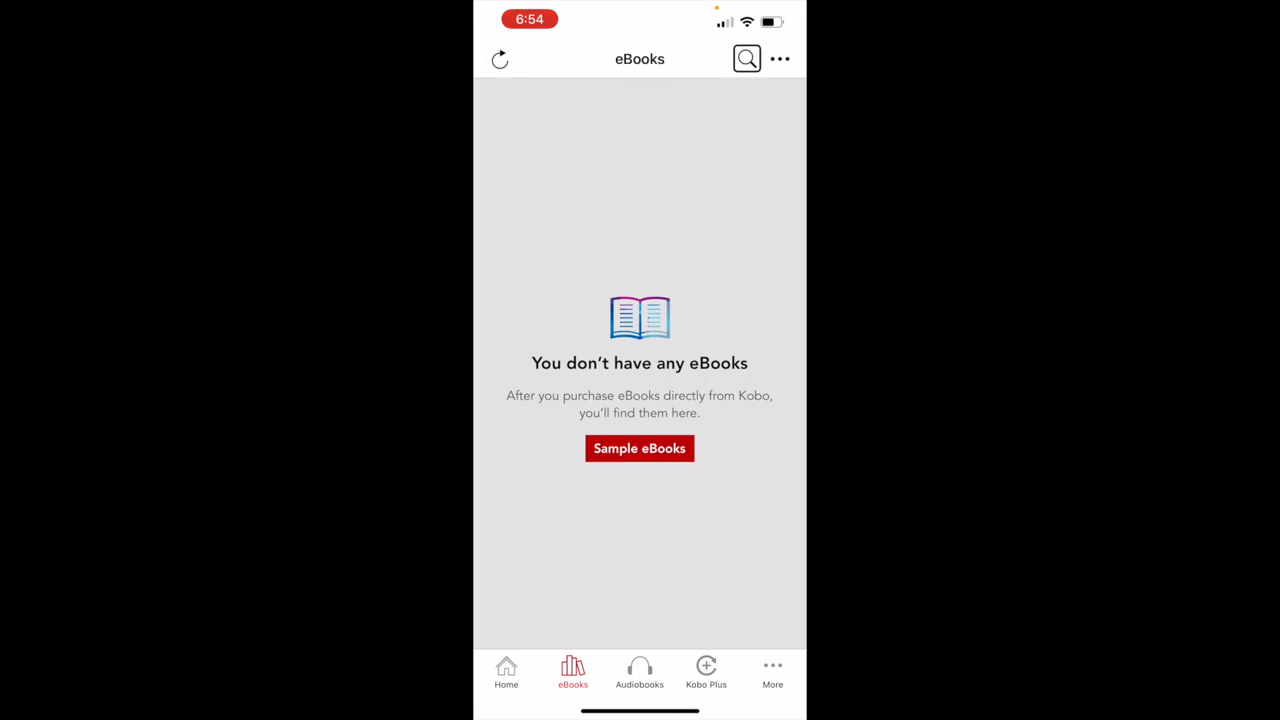
{"action": "left_click", "coordinate": [746, 58]}
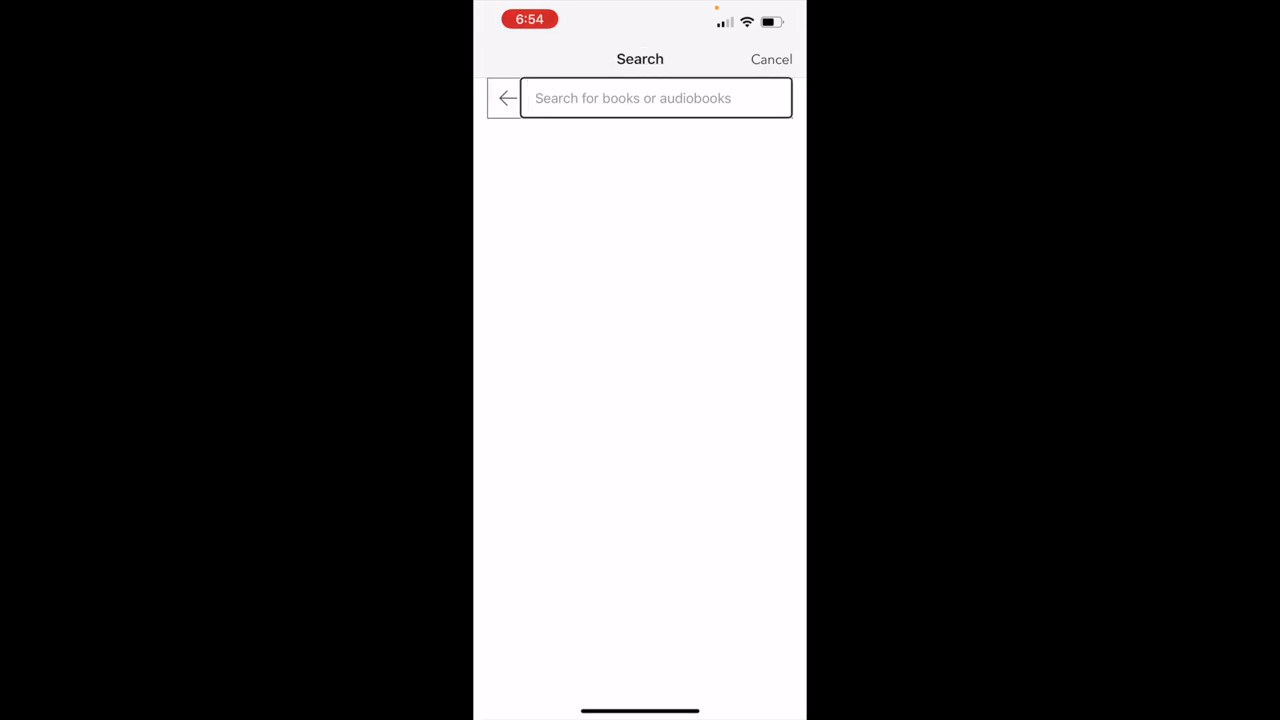
Step: Search Kobo for 'The giver' and open Lois Lowry's ebook overview
{"action": "left_click", "coordinate": [640, 98]}
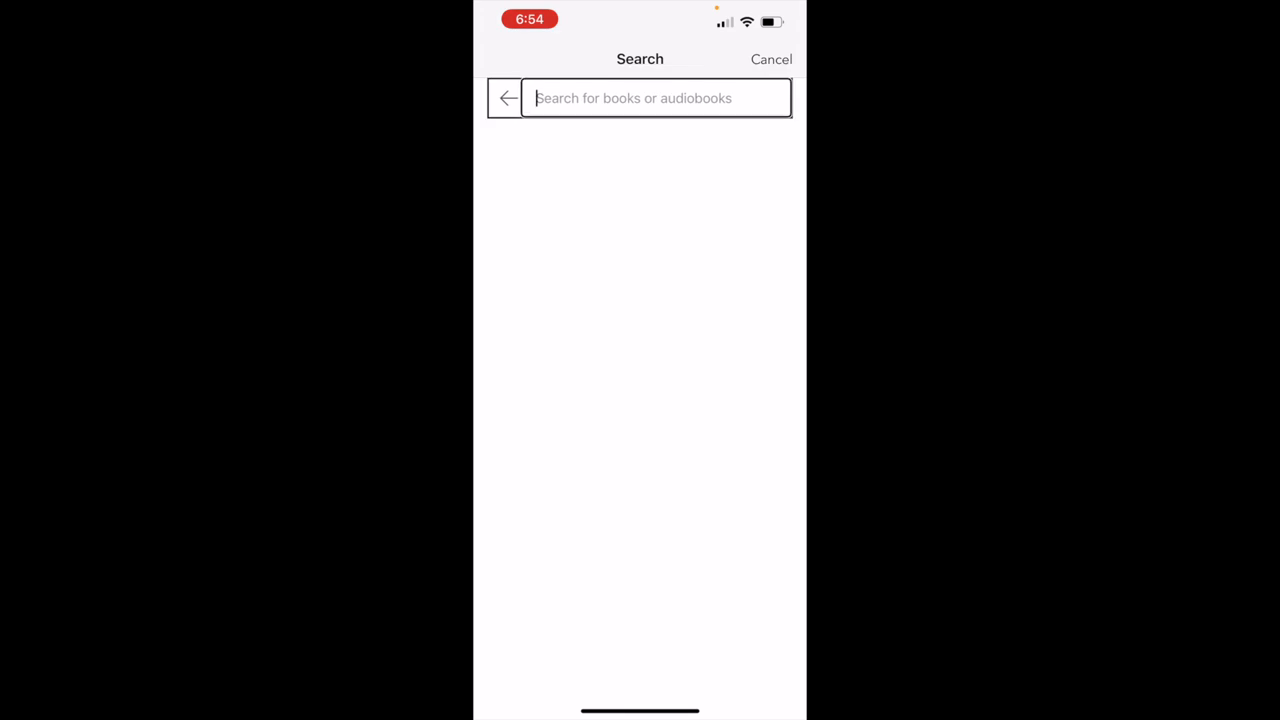
{"action": "type", "text": "The giver"}
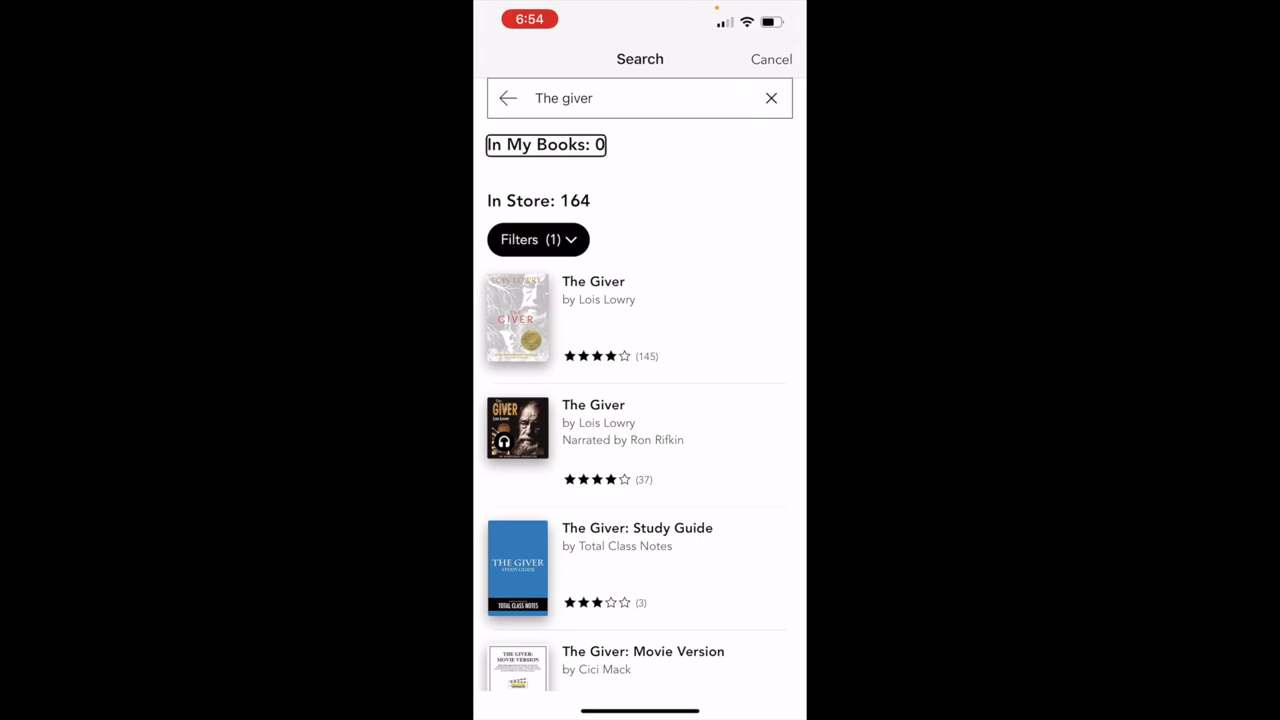
{"action": "left_click", "coordinate": [538, 201]}
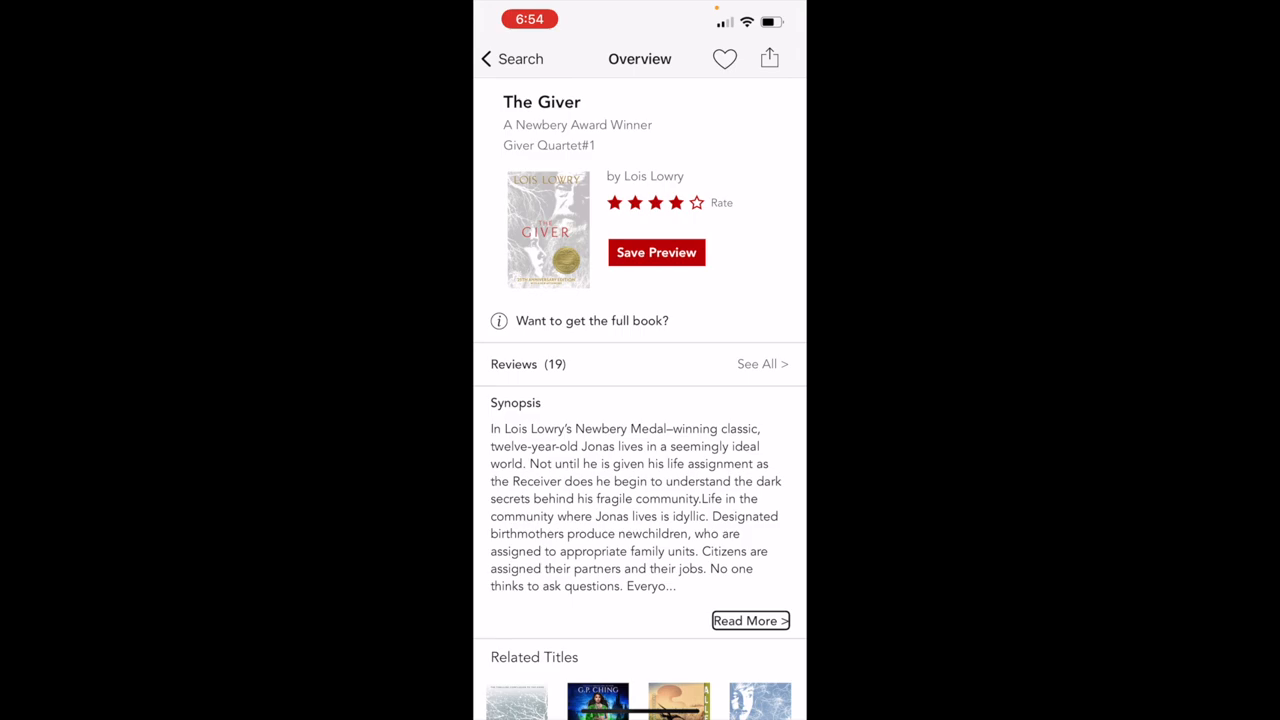
{"action": "left_click", "coordinate": [749, 620]}
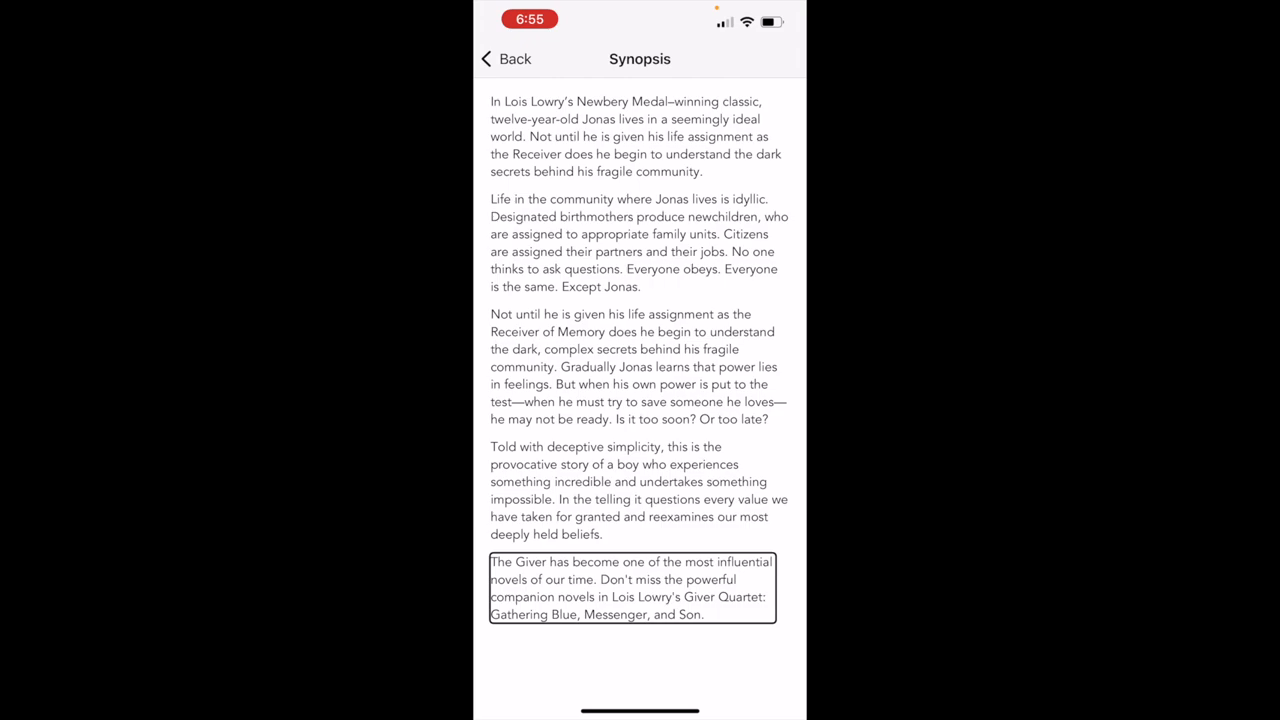
{"action": "left_click", "coordinate": [504, 58]}
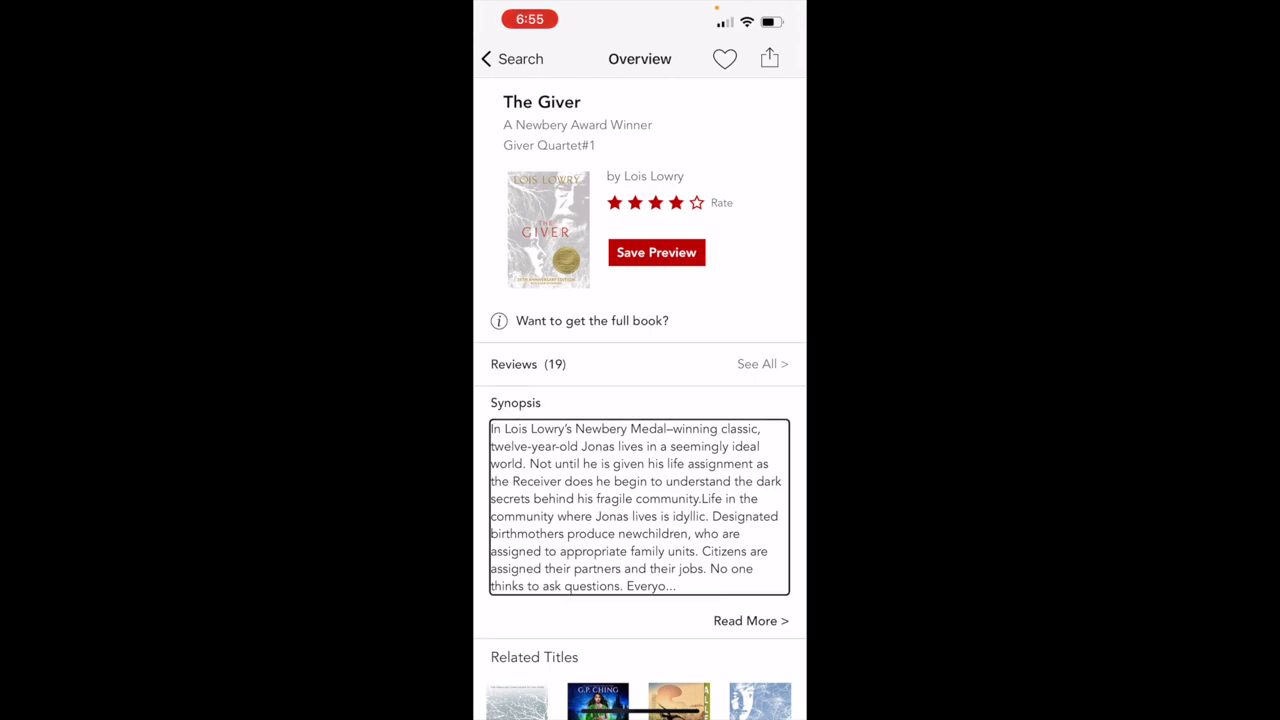
Step: Scroll The Giver's overview to Related Titles, then return to 'The giver' results
{"action": "left_click", "coordinate": [750, 620]}
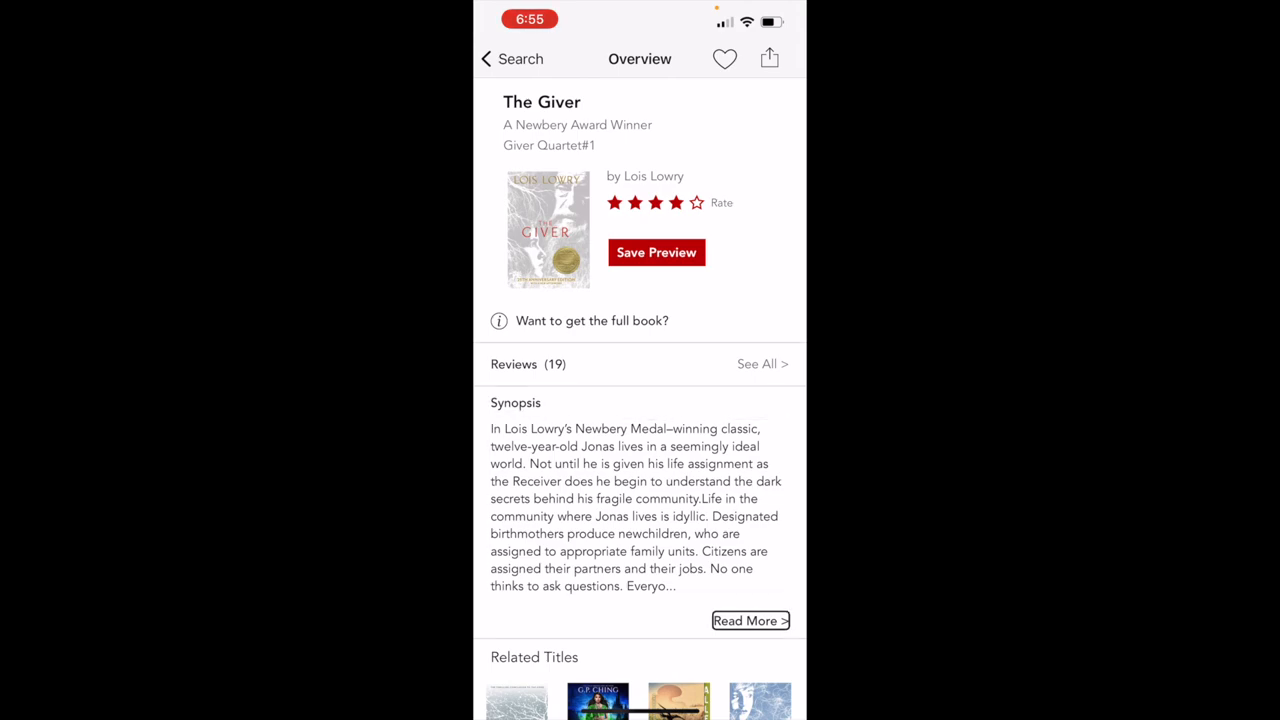
{"action": "scroll", "scroll_direction": "down", "scroll_amount": 3}
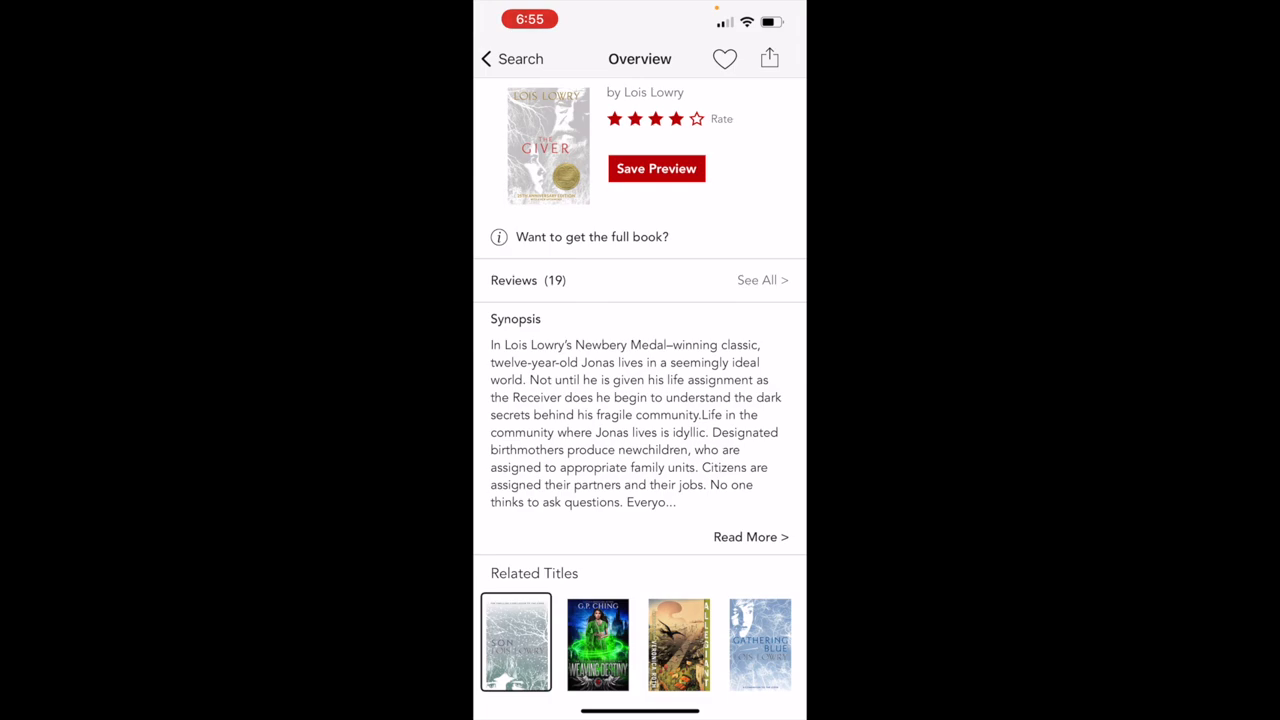
{"action": "left_click", "coordinate": [511, 58]}
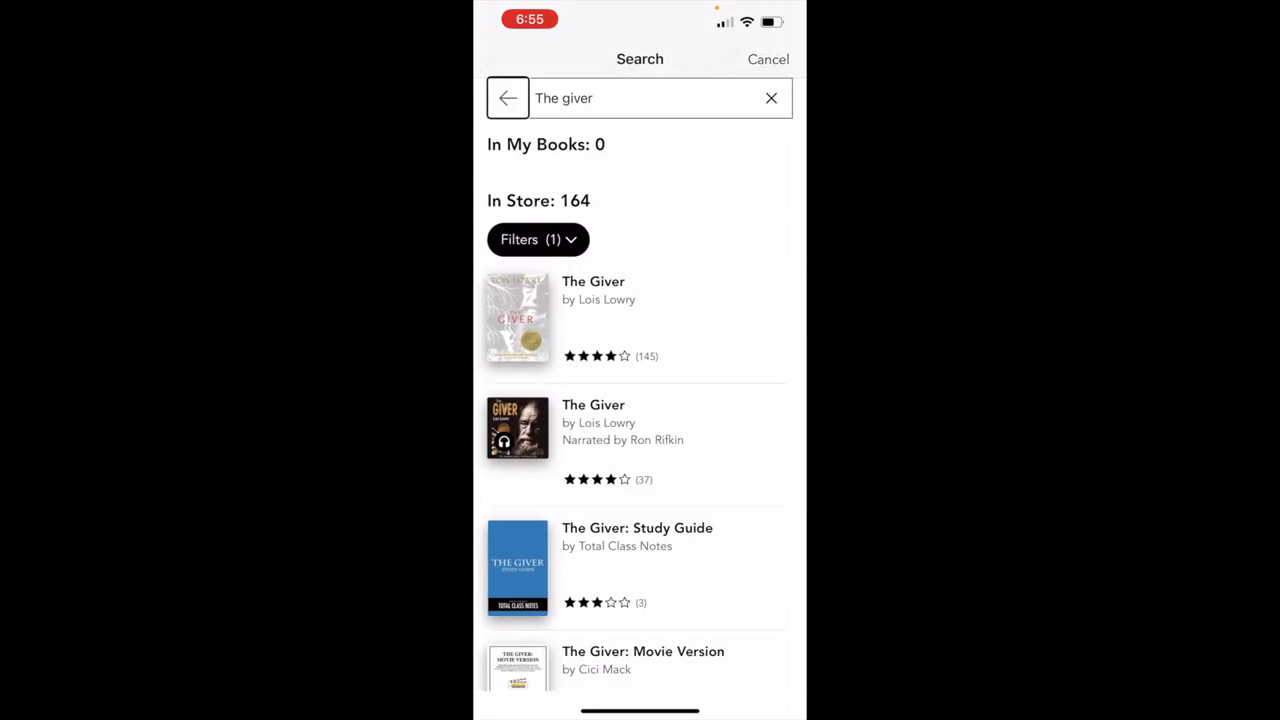
Step: Run a new Kobo store search for 'Dragging mason county'
{"action": "left_click", "coordinate": [635, 98]}
{"action": "type", "text": "T"}
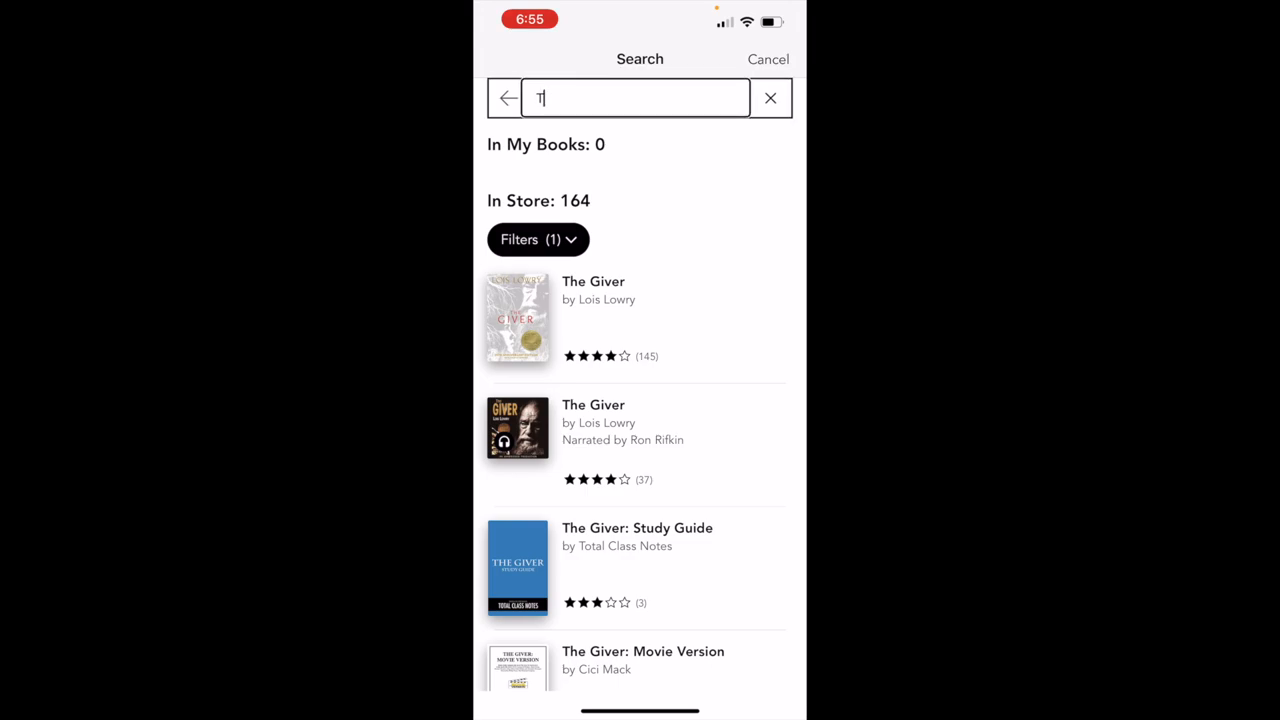
{"action": "type", "text": "Dragging"}
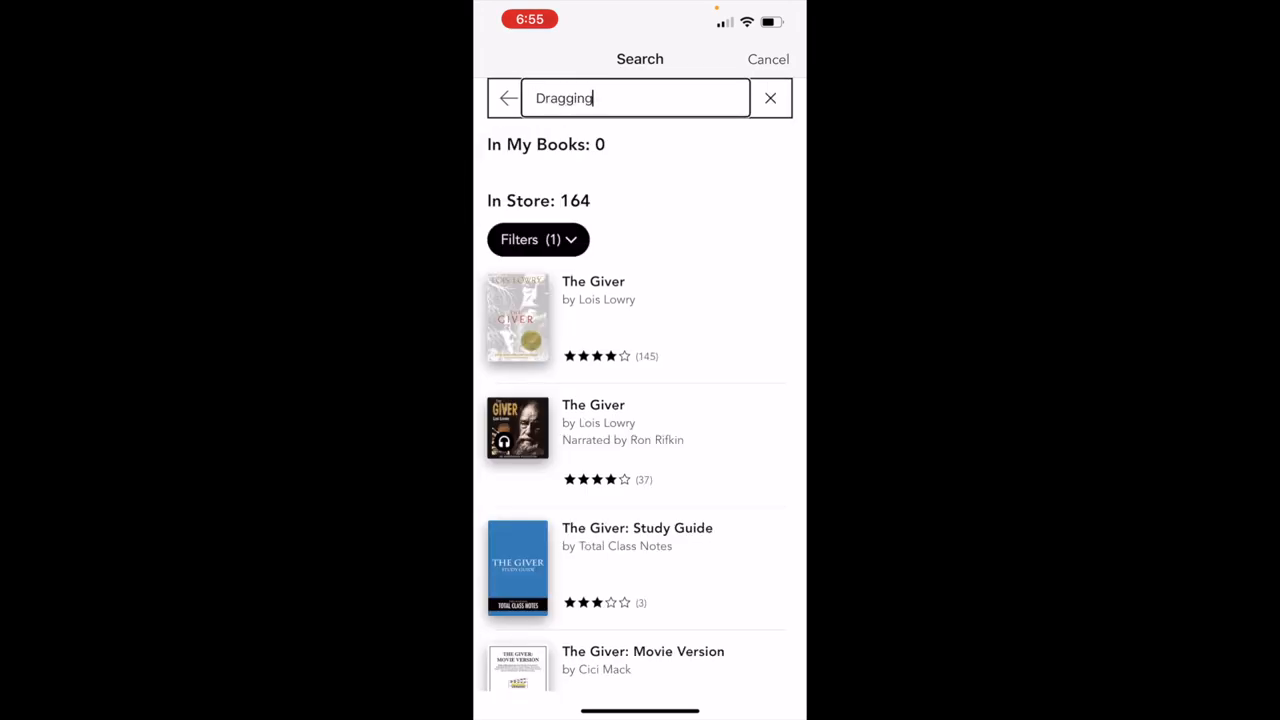
{"action": "type", "text": "mason county"}
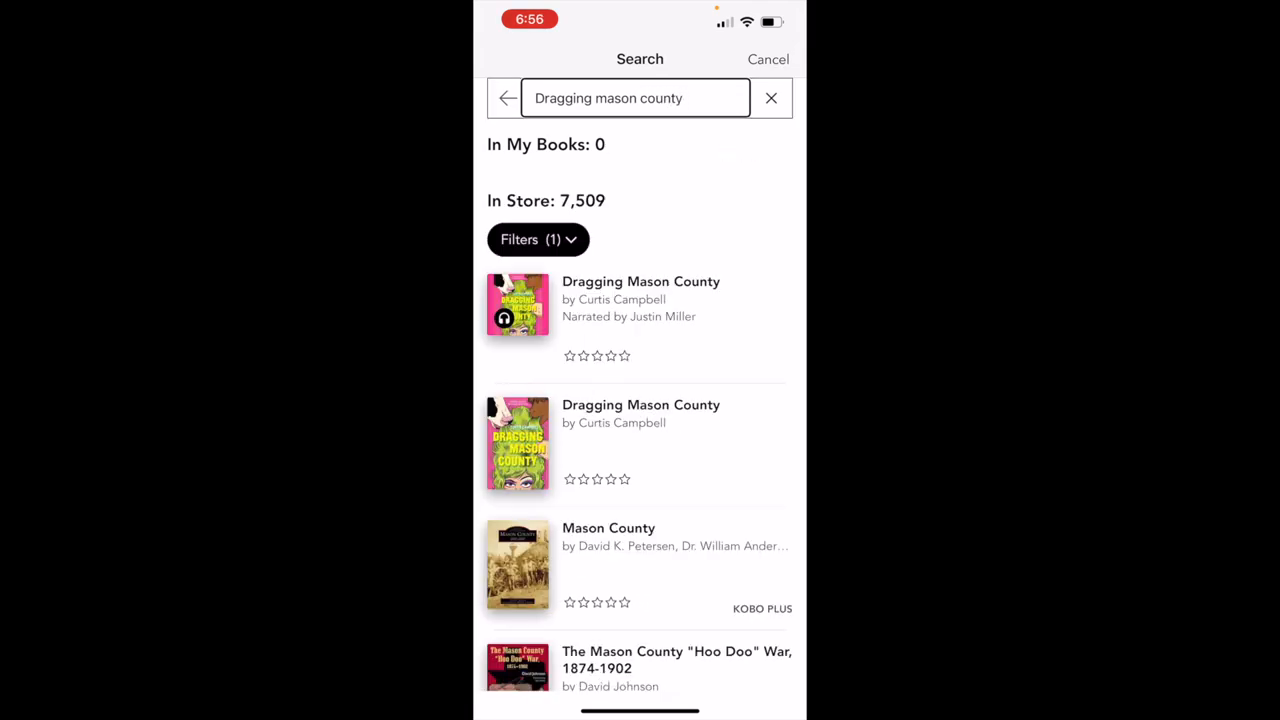
{"action": "left_click", "coordinate": [639, 320]}
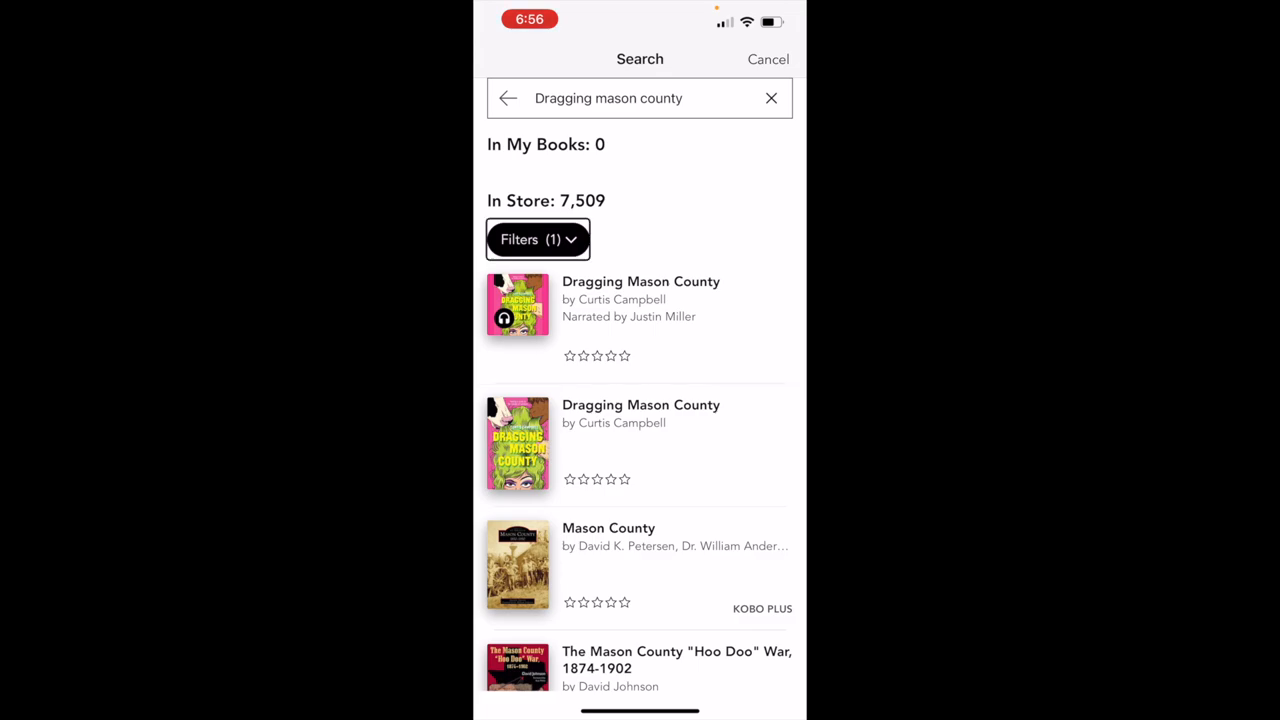
Step: Open Curtis Campbell's Dragging Mason County ebook overview and restore it to the library
{"action": "left_click", "coordinate": [640, 443]}
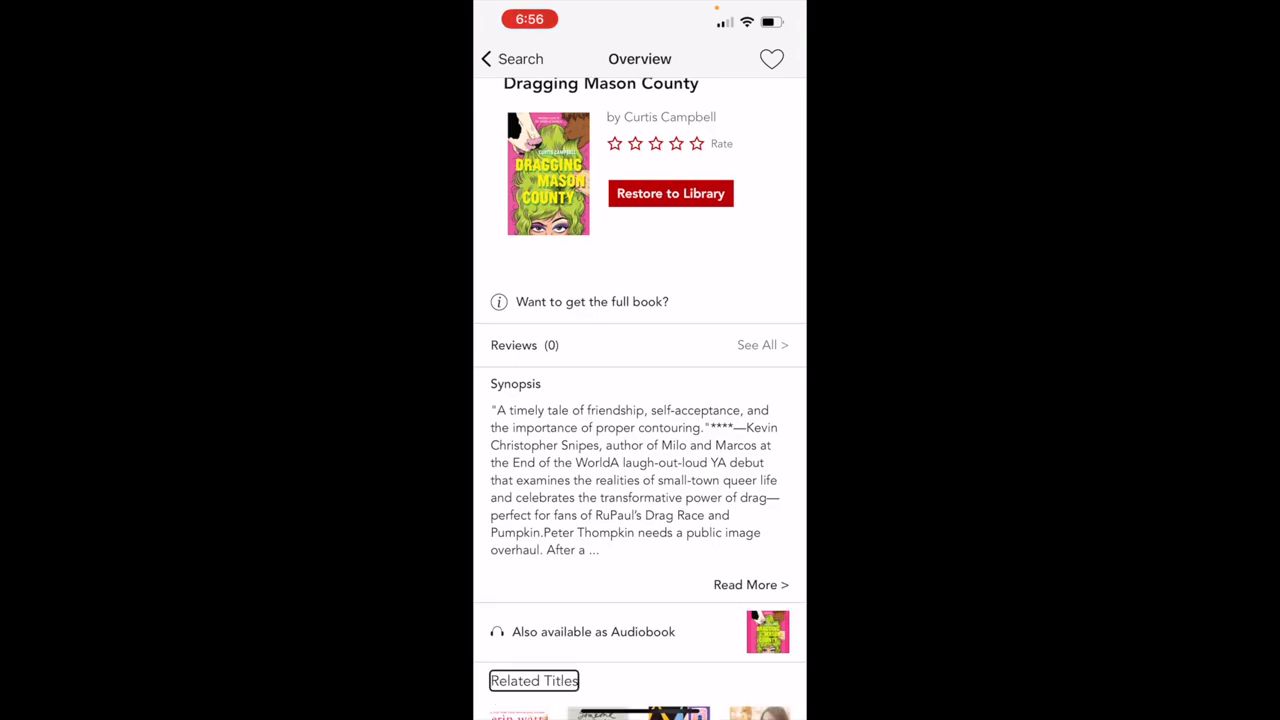
{"action": "scroll", "scroll_direction": "down", "scroll_amount": 3}
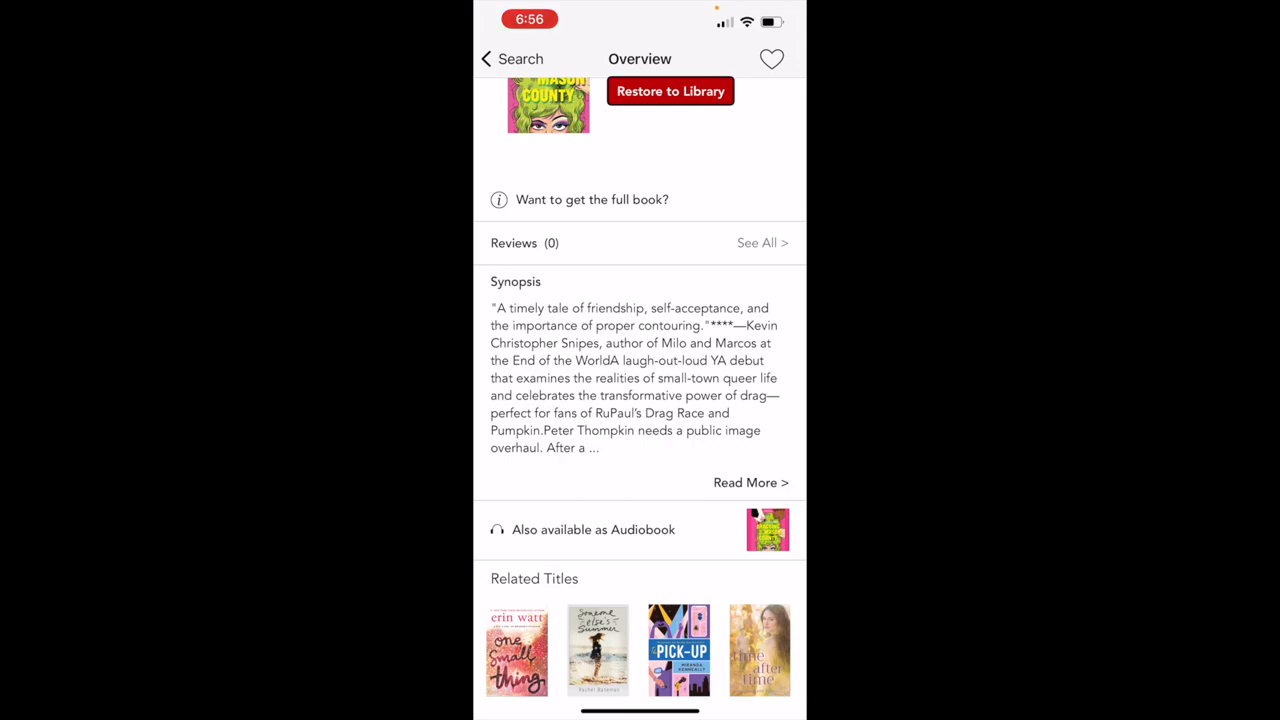
{"action": "left_click", "coordinate": [670, 91]}
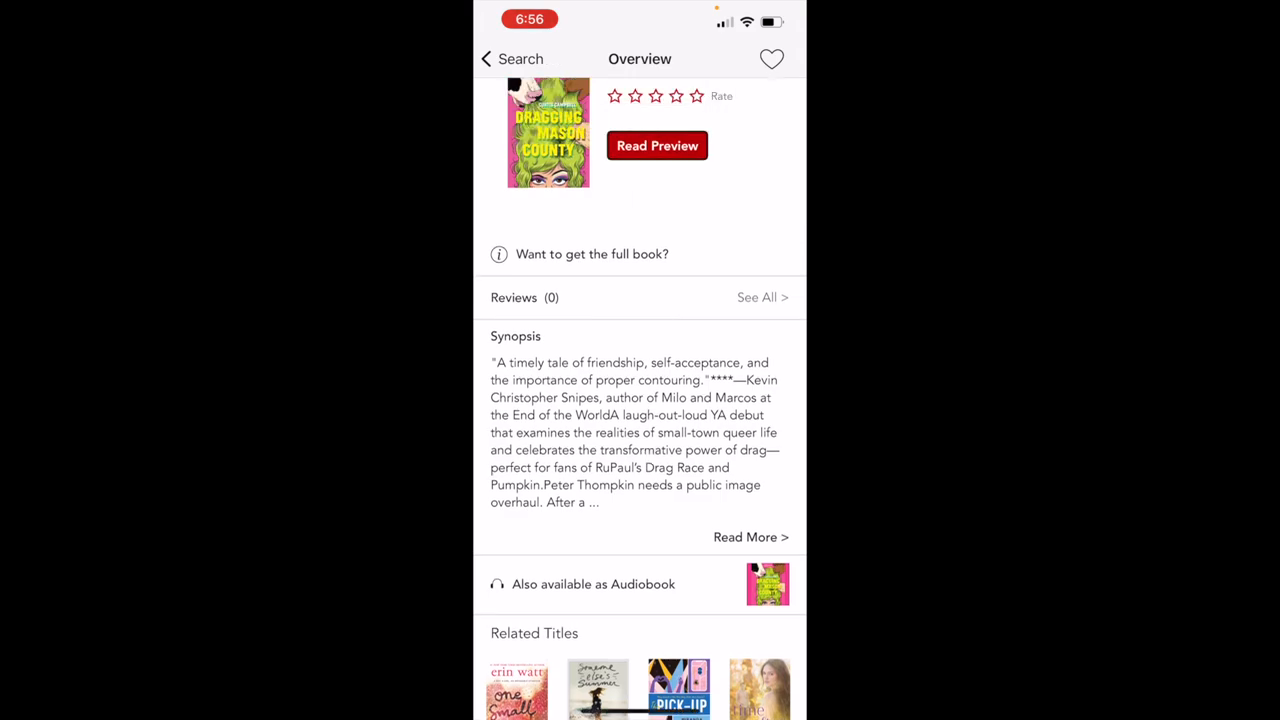
Step: Open the Dragging Mason County preview in Kobo and turn past the cover to the praise pages
{"action": "left_click", "coordinate": [657, 145]}
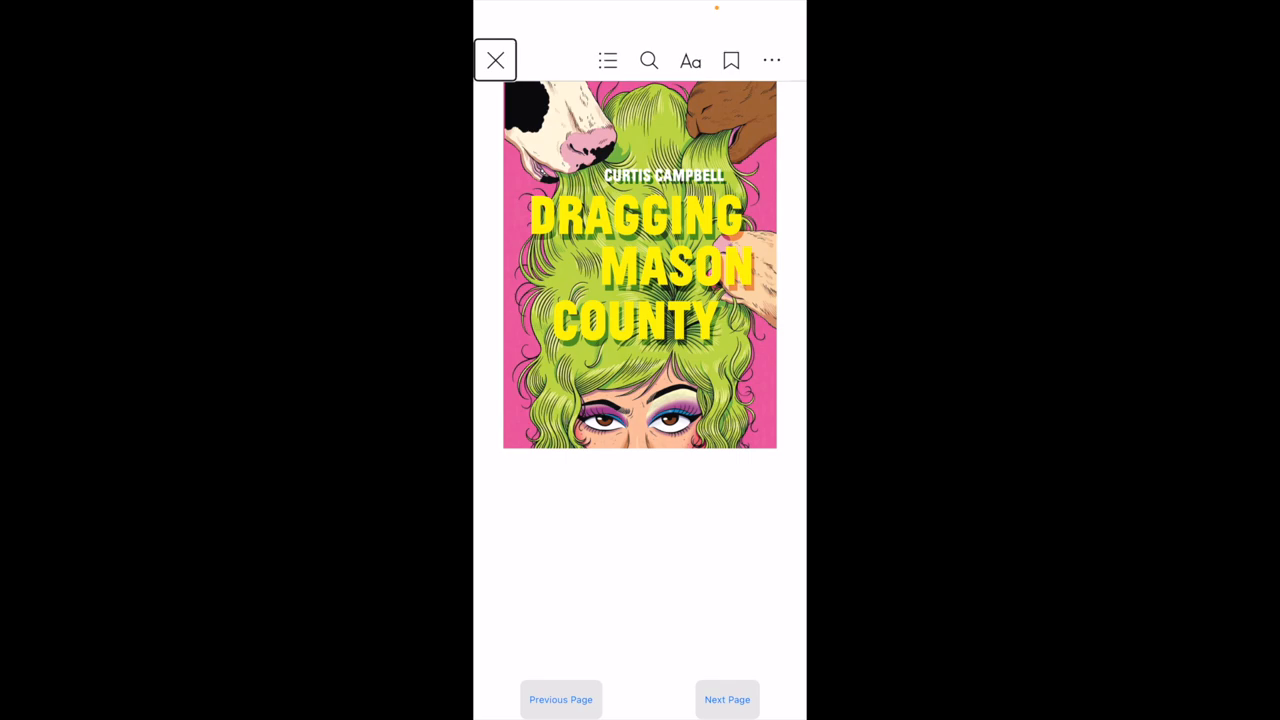
{"action": "left_click", "coordinate": [727, 699]}
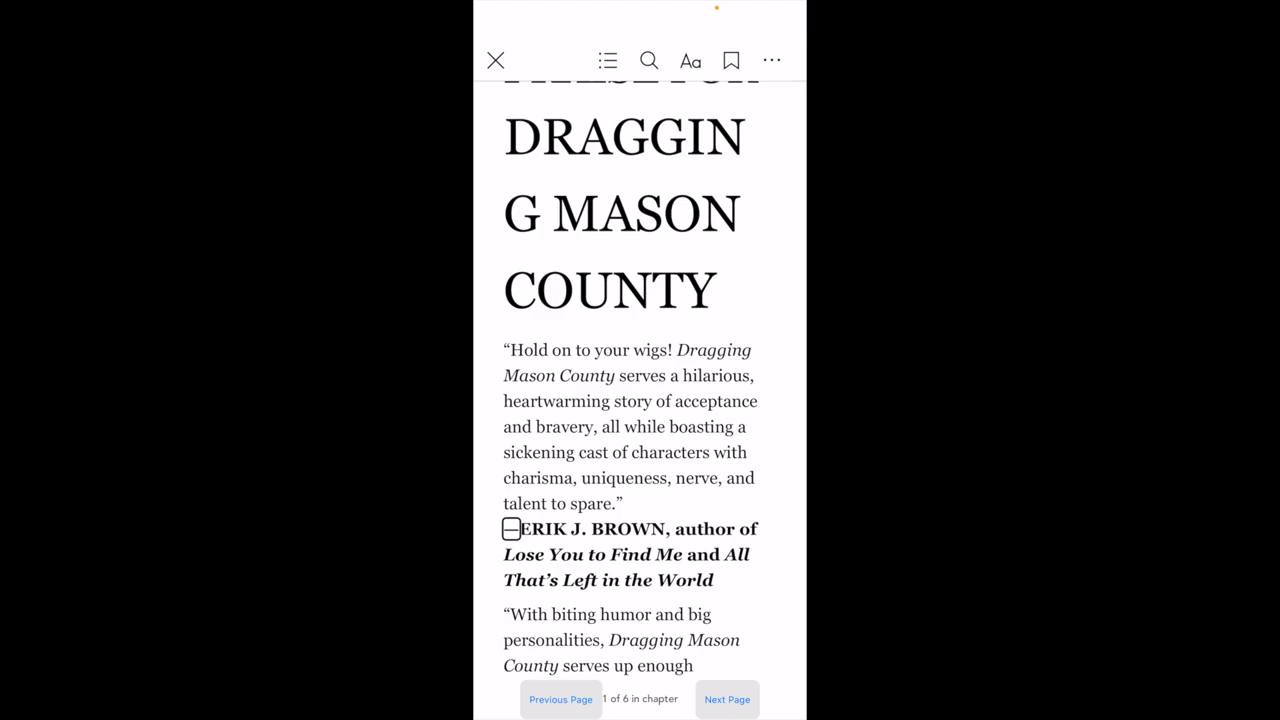
Step: Search the store for 'Dragging mason county' and choose the ebook result
{"action": "double_click", "coordinate": [627, 528]}
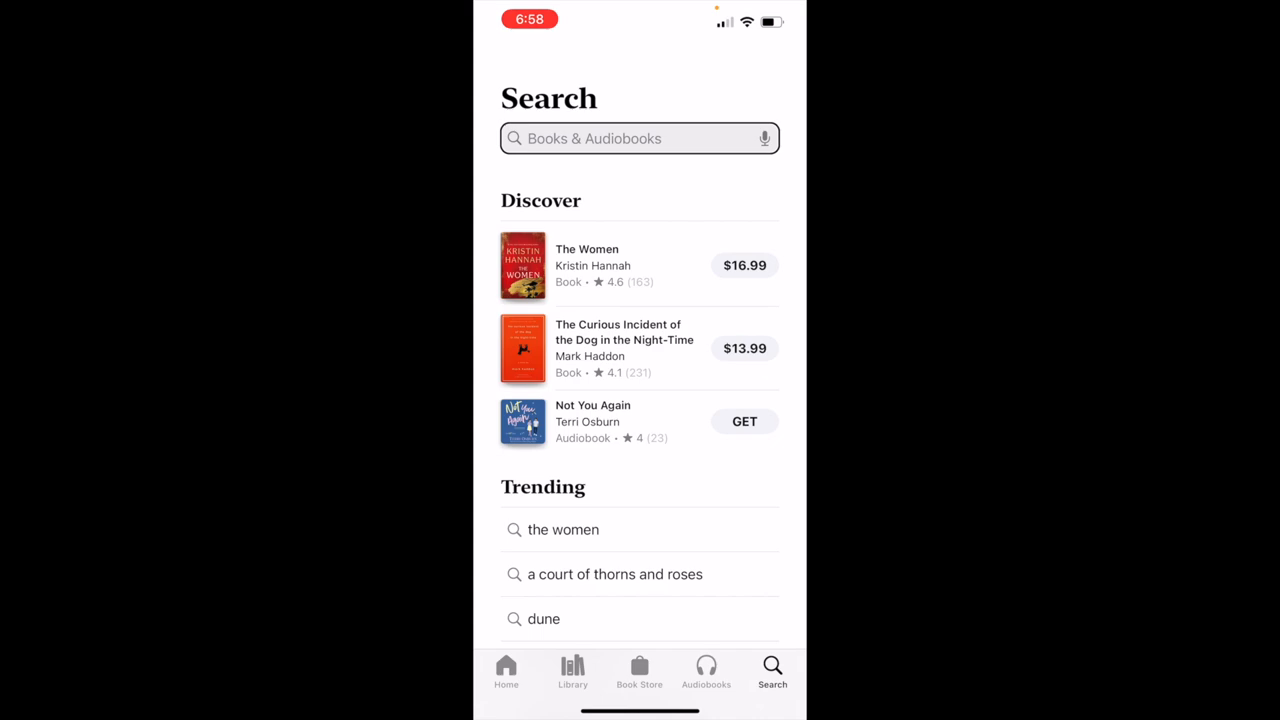
{"action": "left_click", "coordinate": [630, 138]}
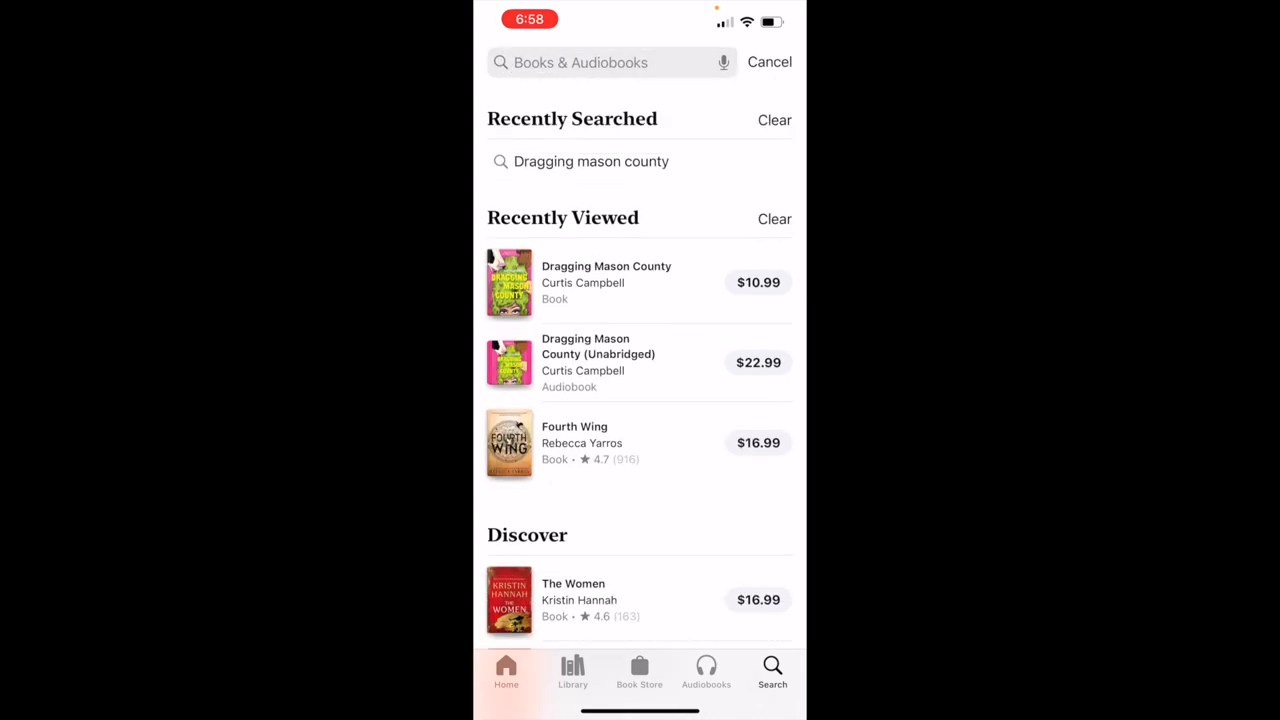
{"action": "left_click", "coordinate": [610, 62]}
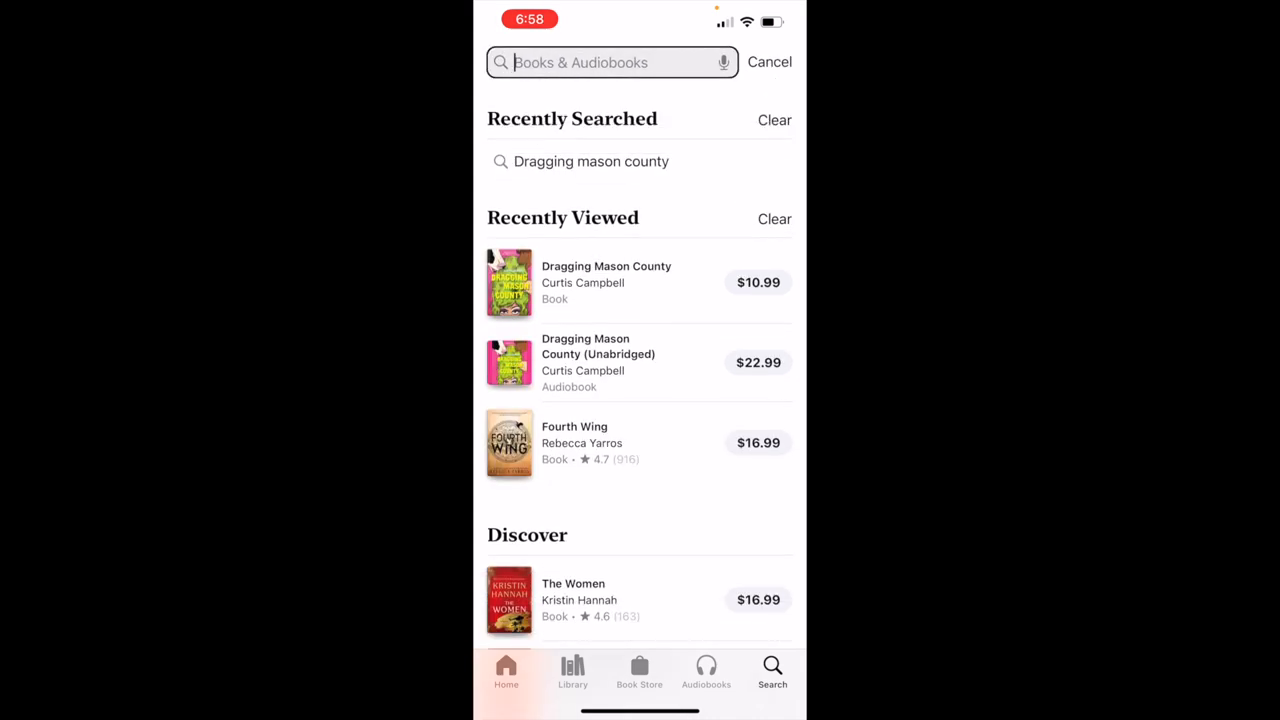
{"action": "type", "text": "Dragging m"}
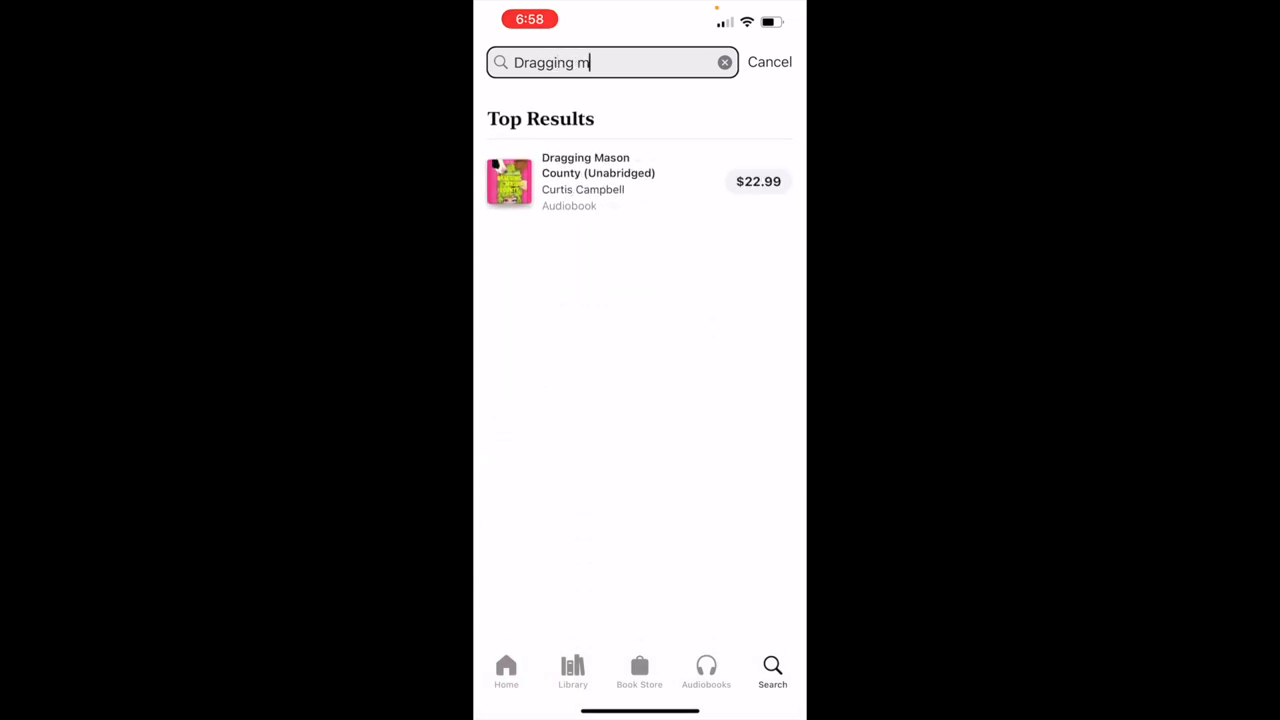
{"action": "type", "text": "ason county"}
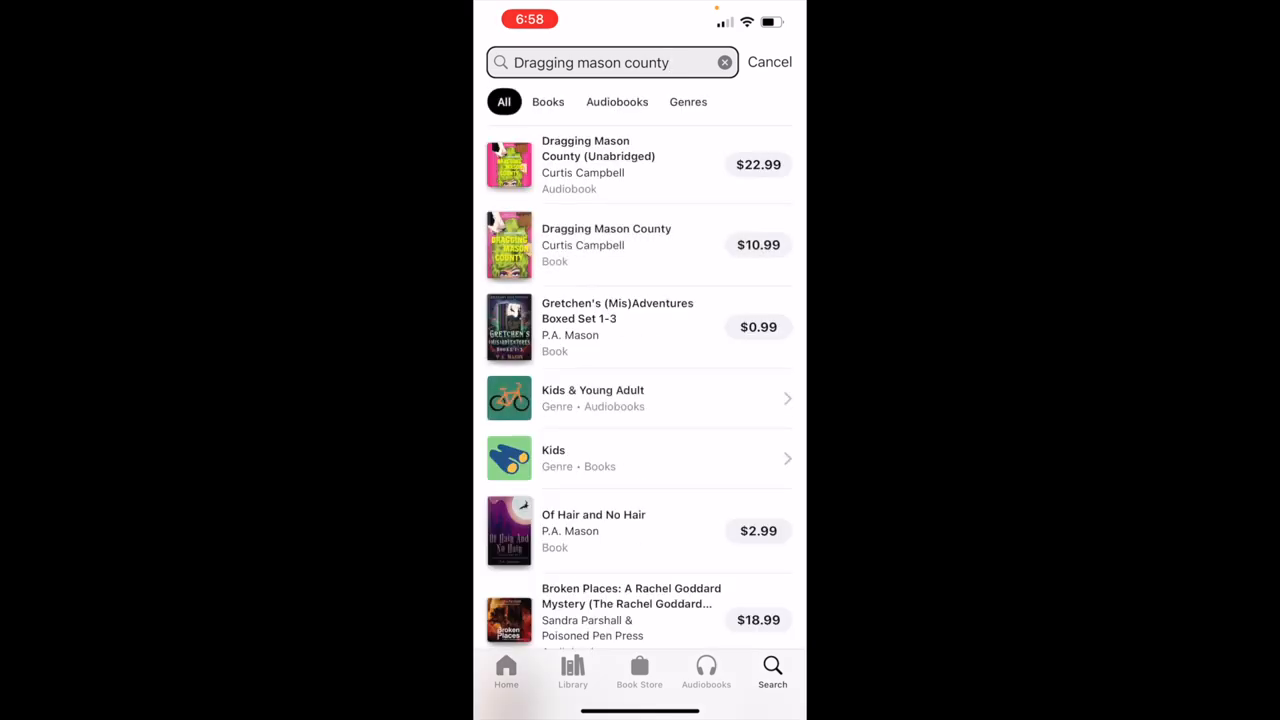
{"action": "left_click", "coordinate": [639, 327]}
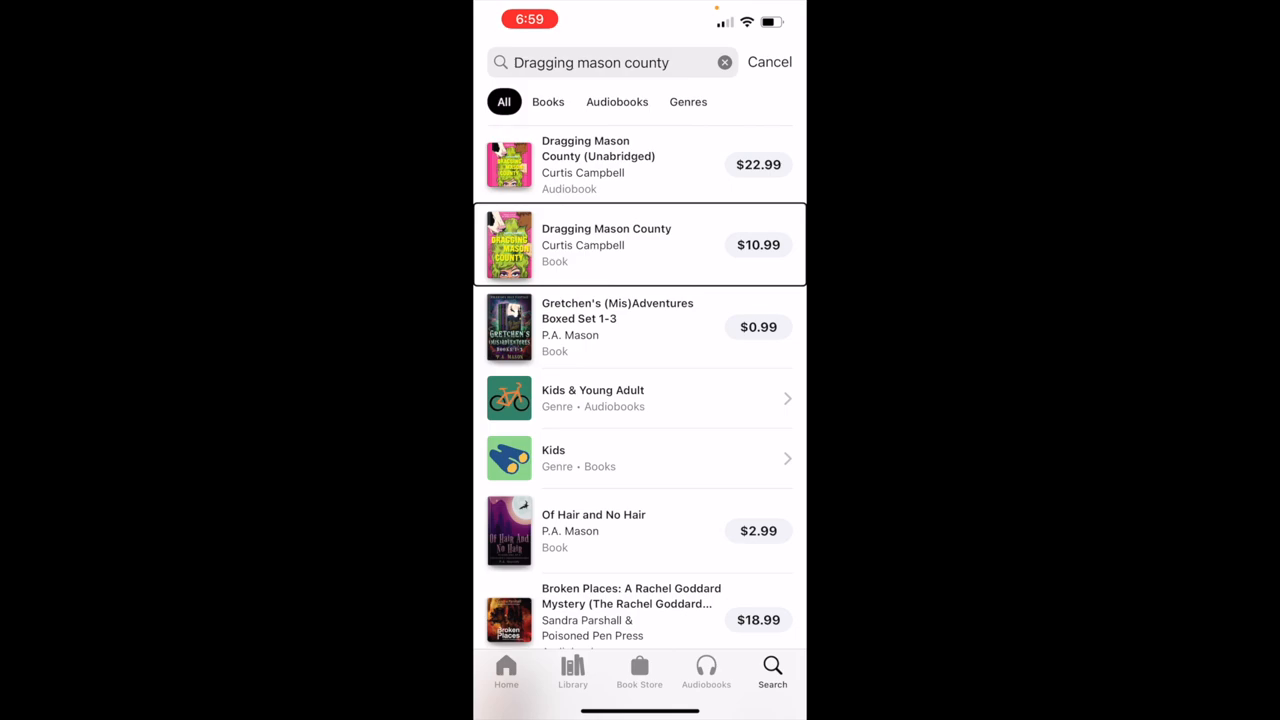
Step: Open the Dragging Mason County ebook page and scroll down to its Publisher, Seller and Size details
{"action": "left_click", "coordinate": [606, 245]}
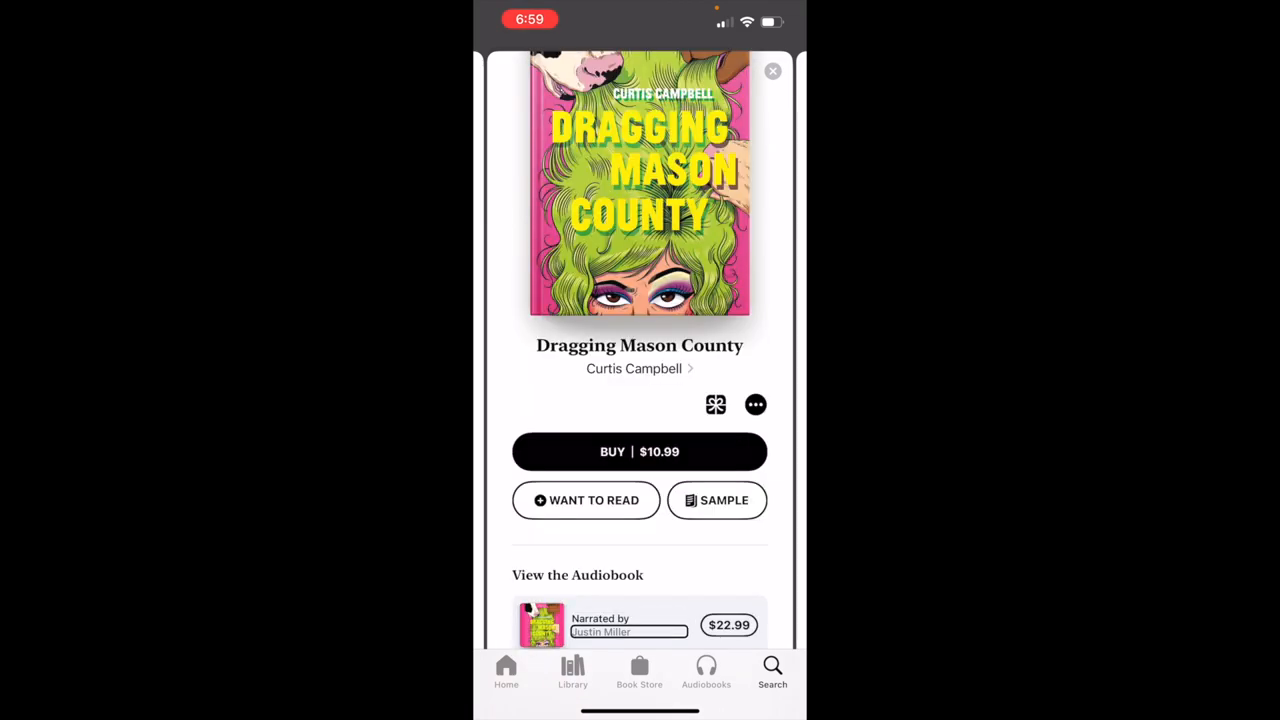
{"action": "scroll", "scroll_direction": "down", "scroll_amount": 3}
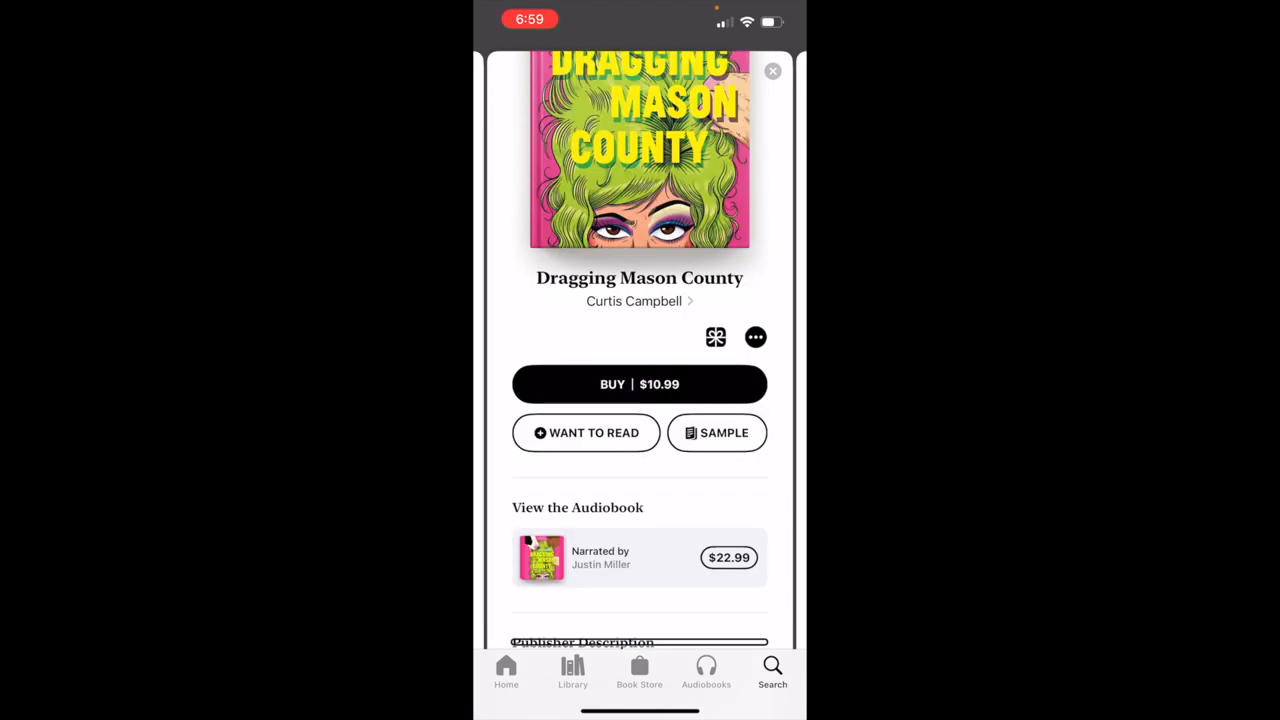
{"action": "scroll", "scroll_direction": "down", "scroll_amount": 3}
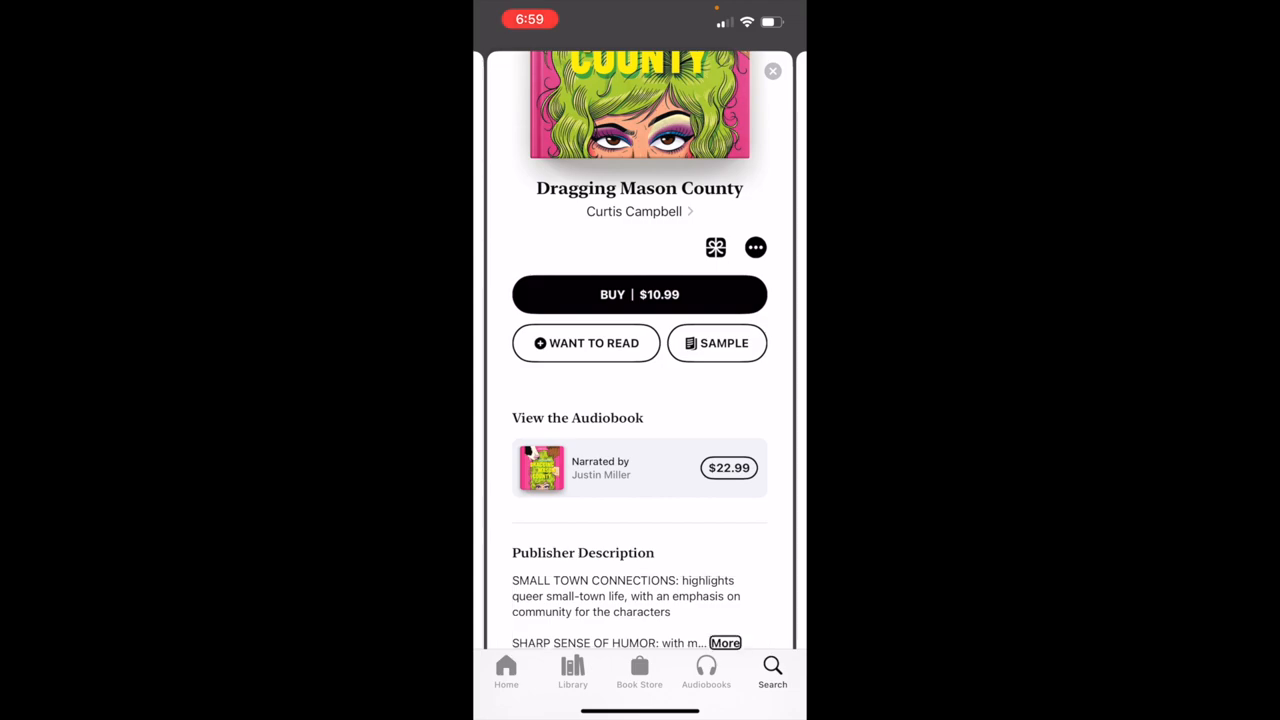
{"action": "scroll", "scroll_direction": "down", "scroll_amount": 3}
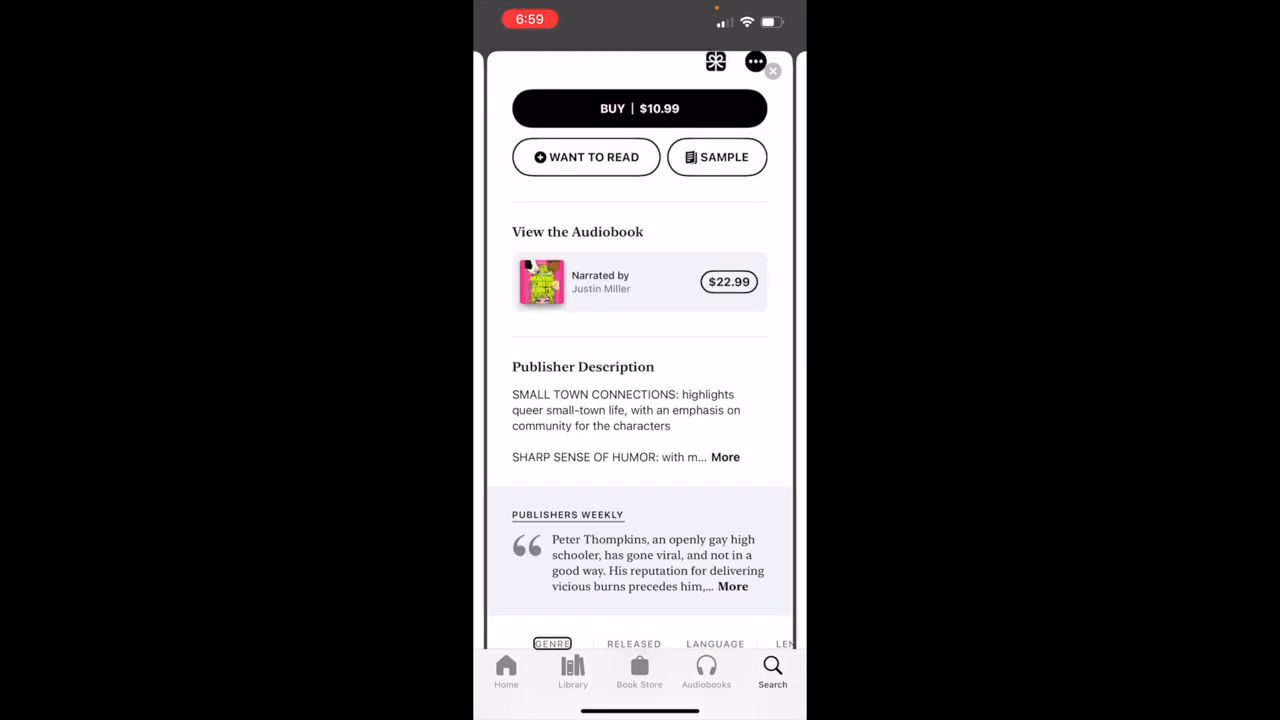
{"action": "scroll", "scroll_direction": "down", "scroll_amount": 3}
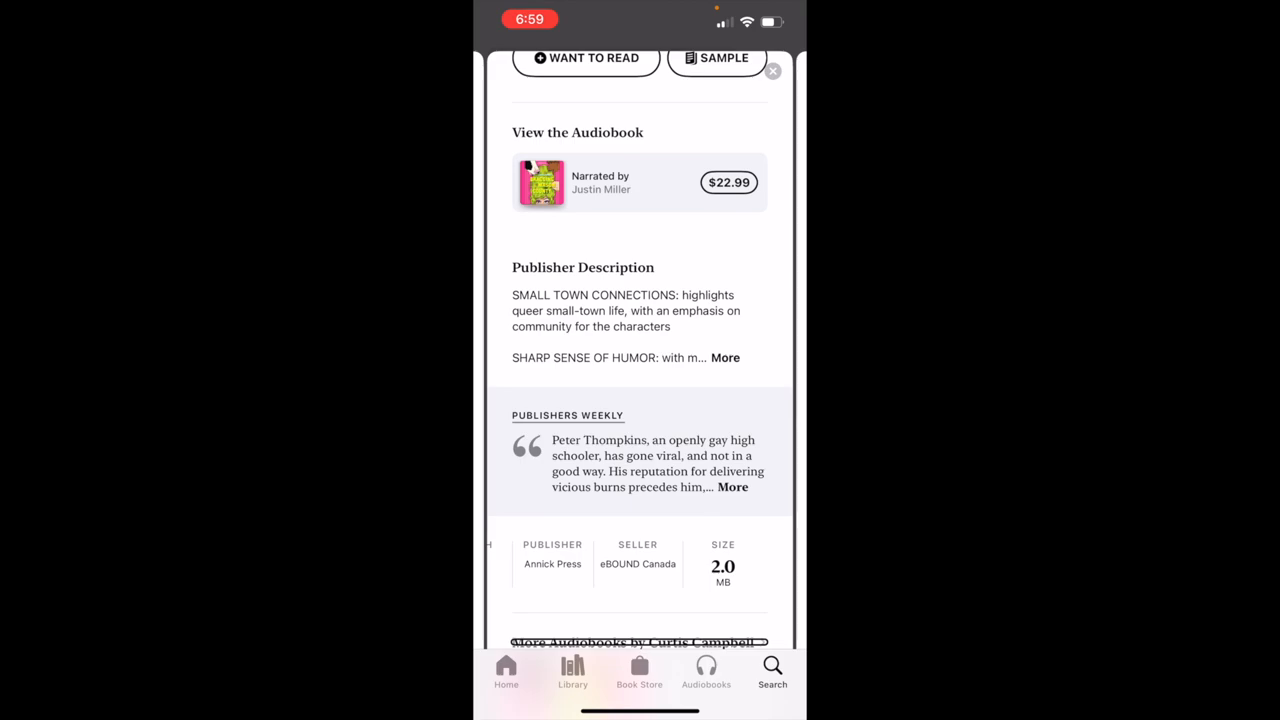
{"action": "scroll", "scroll_direction": "down", "scroll_amount": 3}
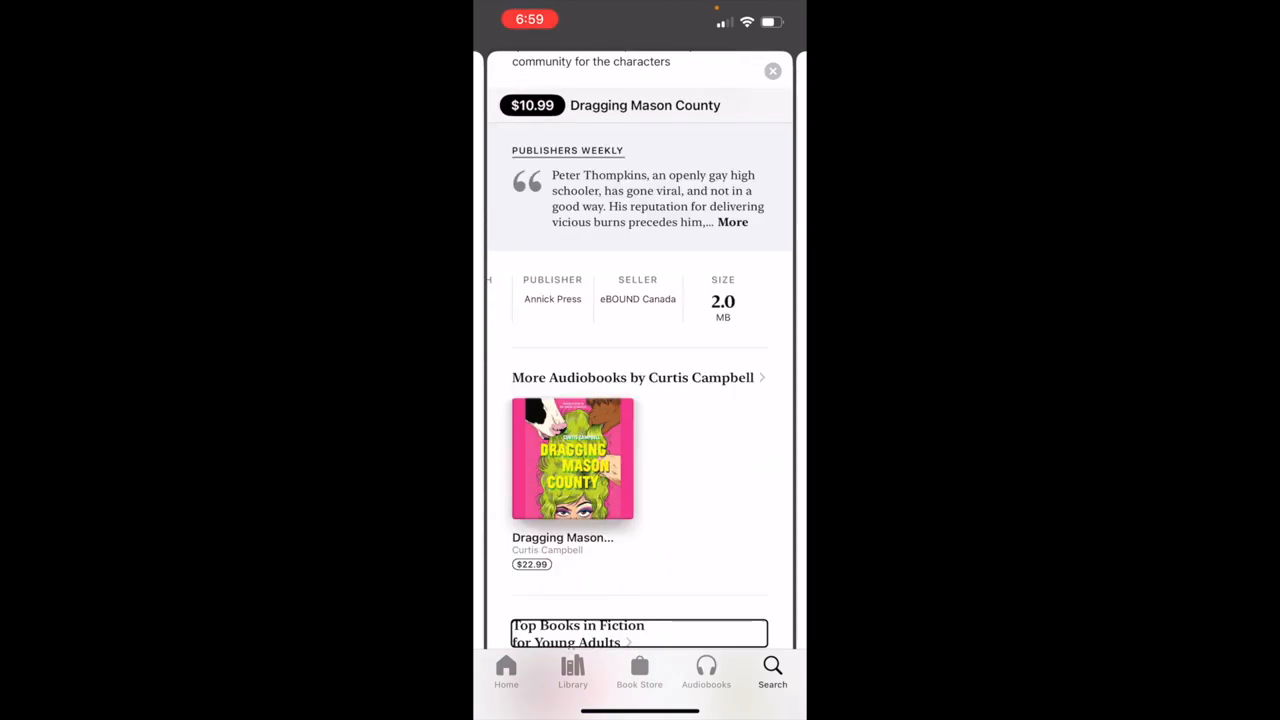
{"action": "scroll", "scroll_direction": "down", "scroll_amount": 3}
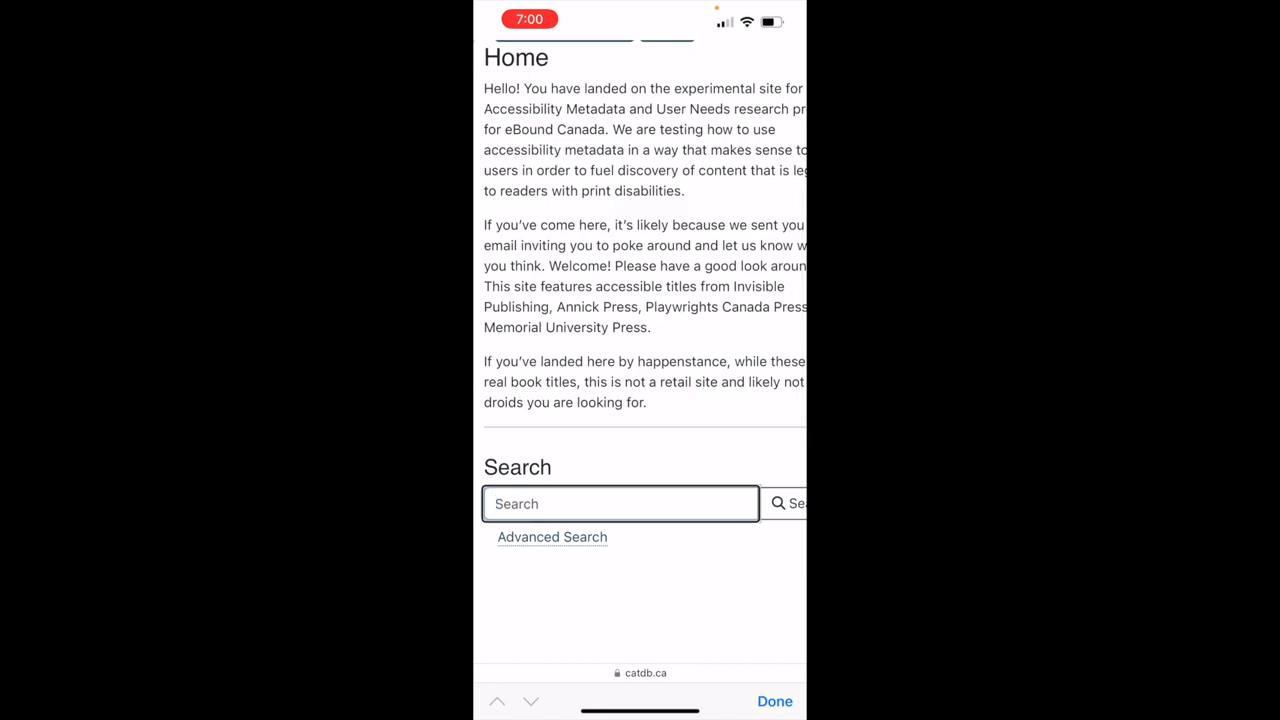
Step: Enter 'Dragging mason county' as a CAT-DB title search
{"action": "left_click", "coordinate": [620, 503]}
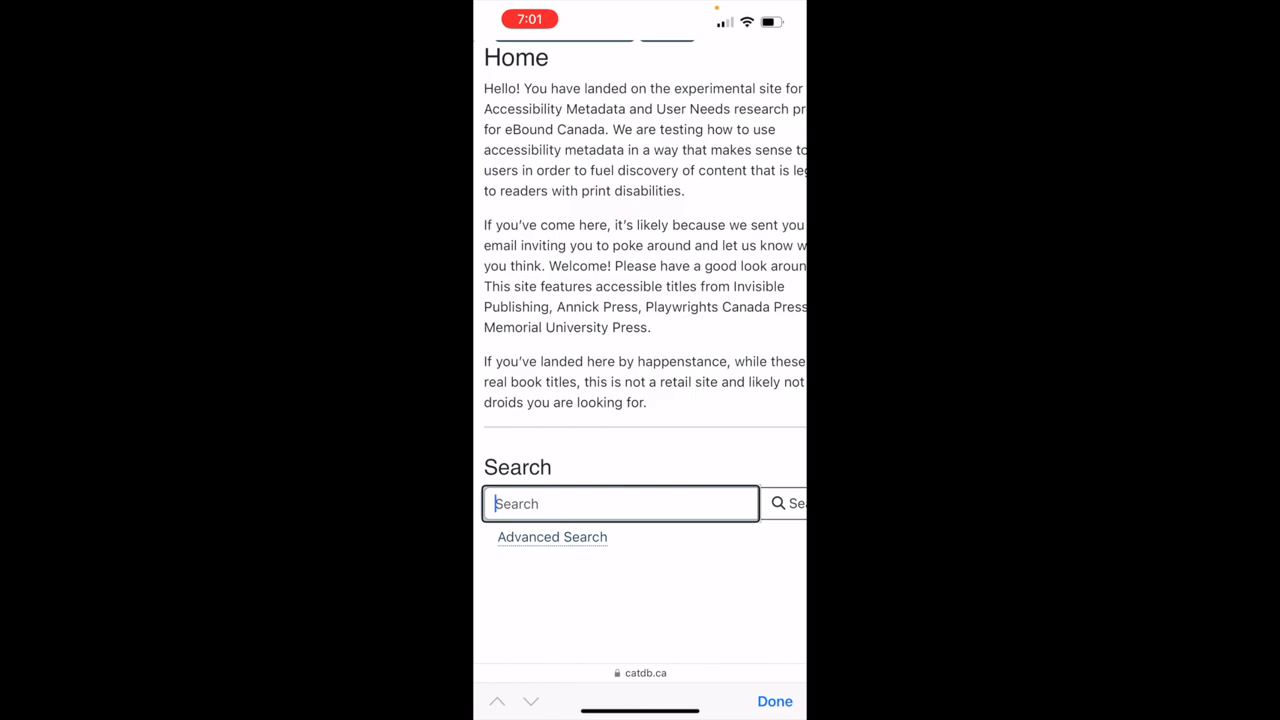
{"action": "type", "text": "Dragging"}
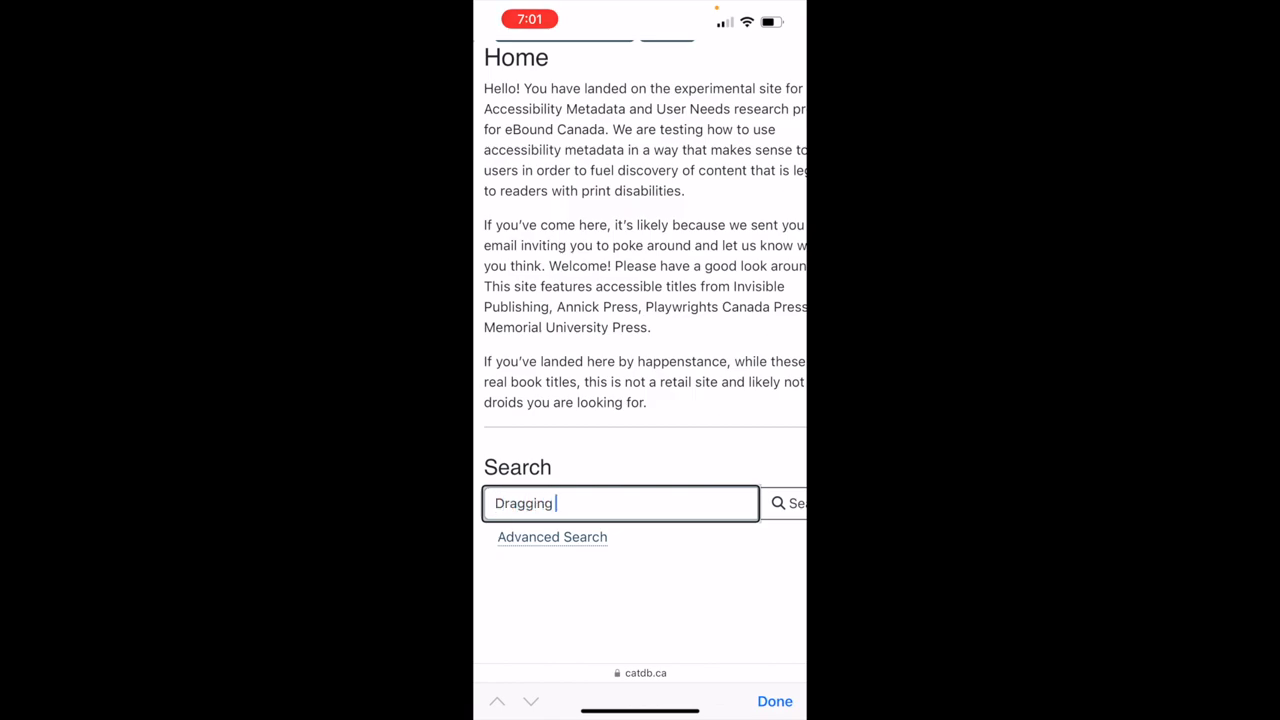
{"action": "type", "text": "mason county"}
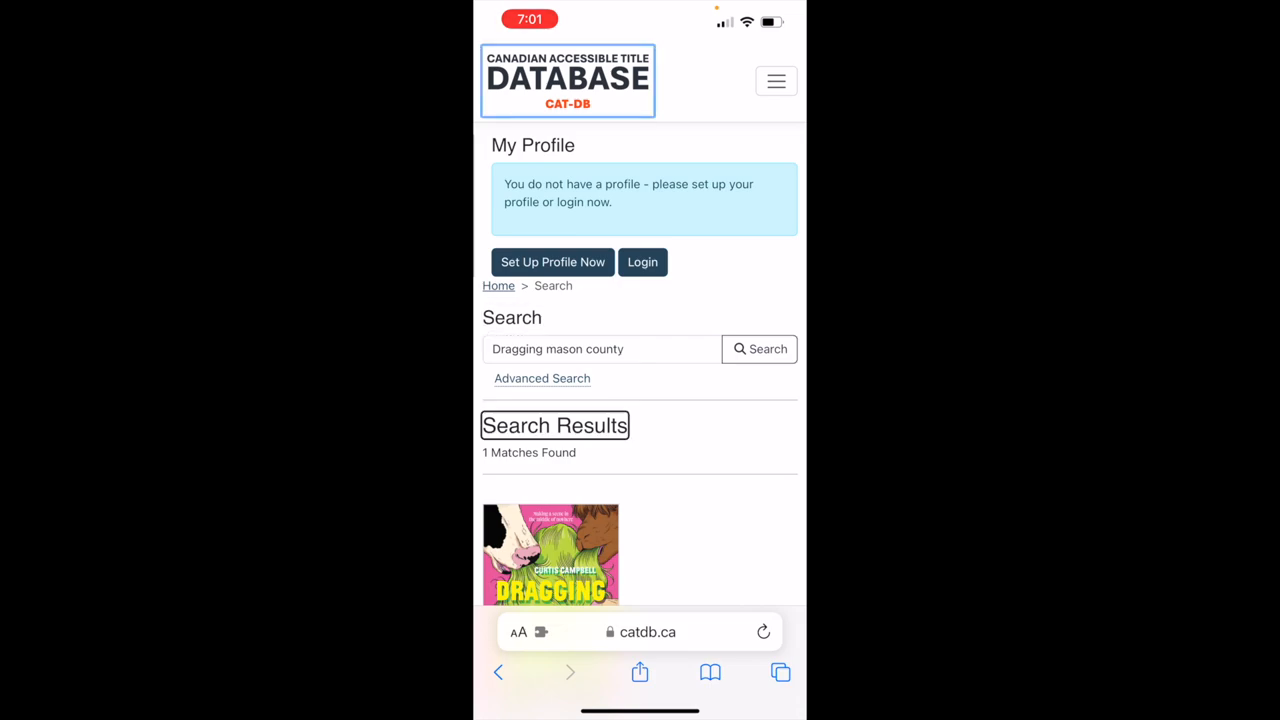
Step: Open the Dragging Mason County record and read its accessibility summary and feature list
{"action": "left_click", "coordinate": [550, 555]}
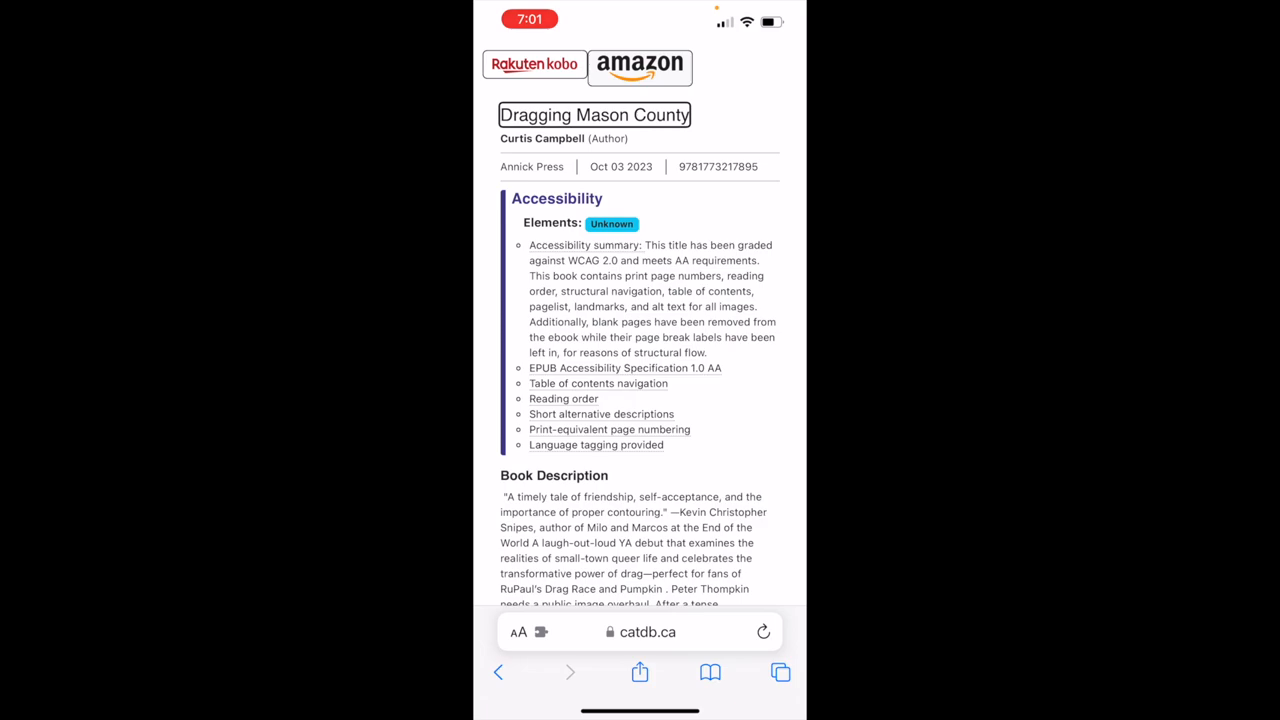
{"action": "left_click", "coordinate": [542, 138]}
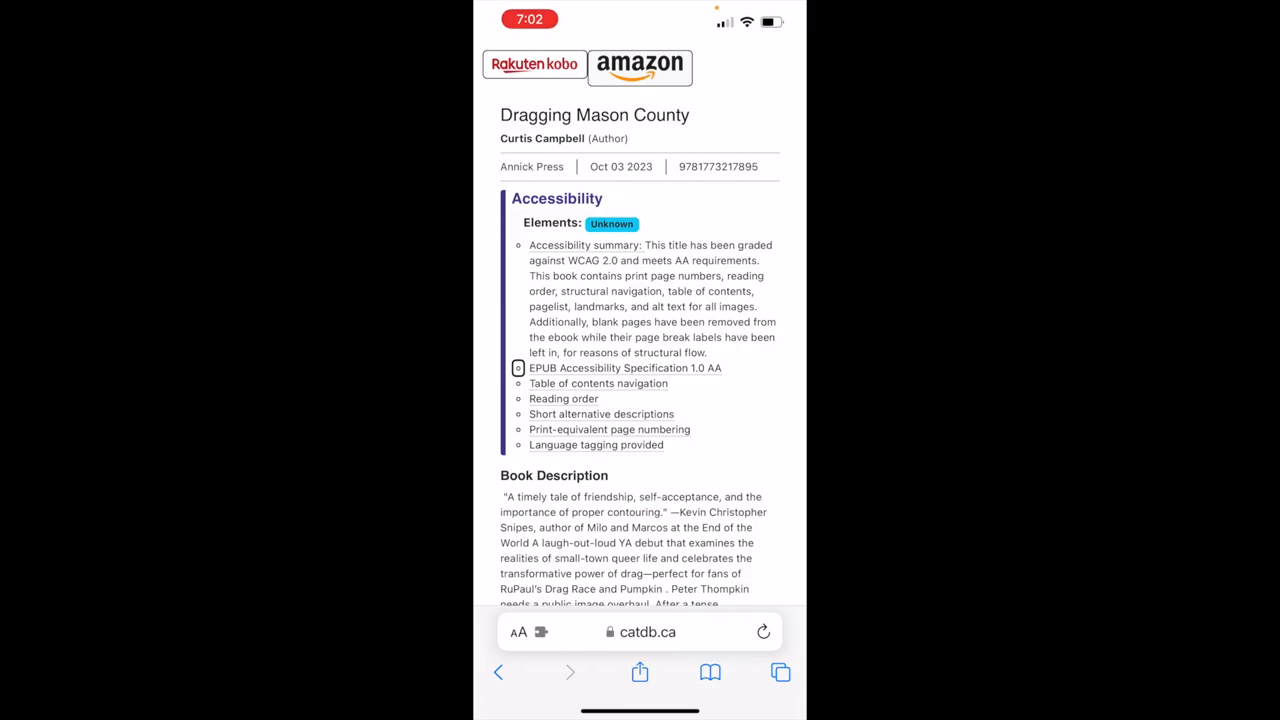
{"action": "left_click", "coordinate": [624, 368]}
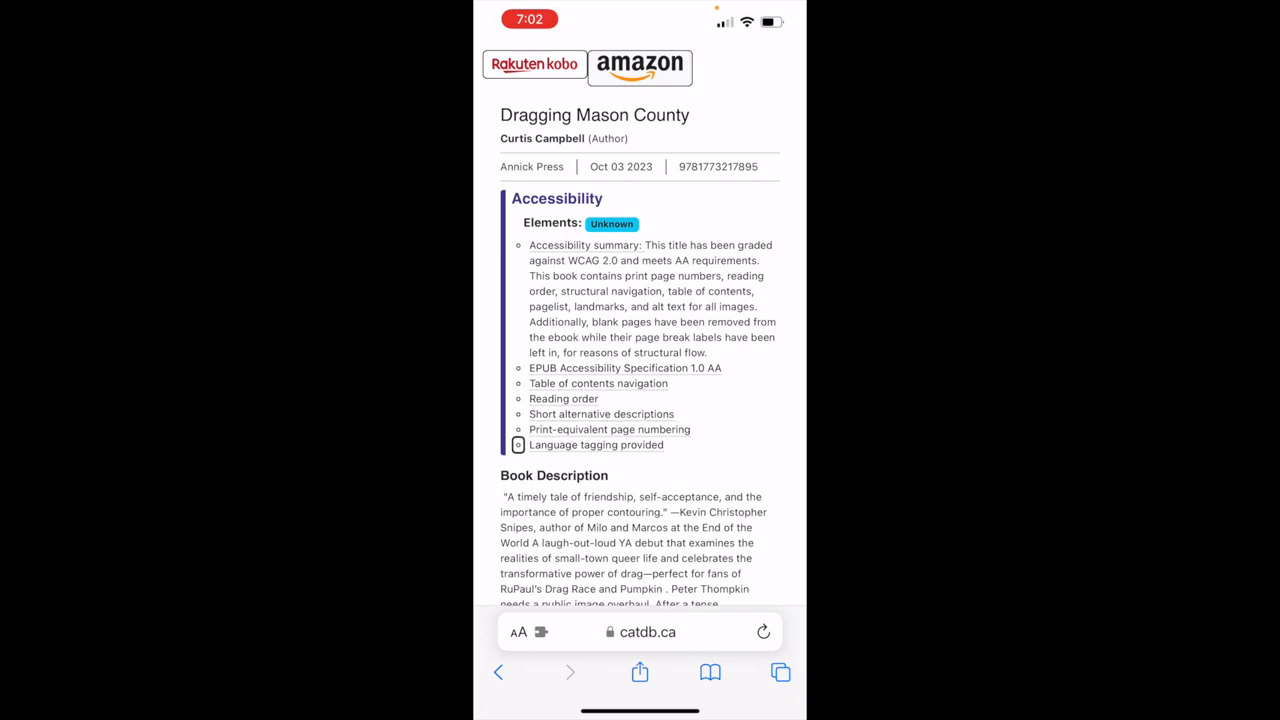
{"action": "left_click", "coordinate": [595, 444]}
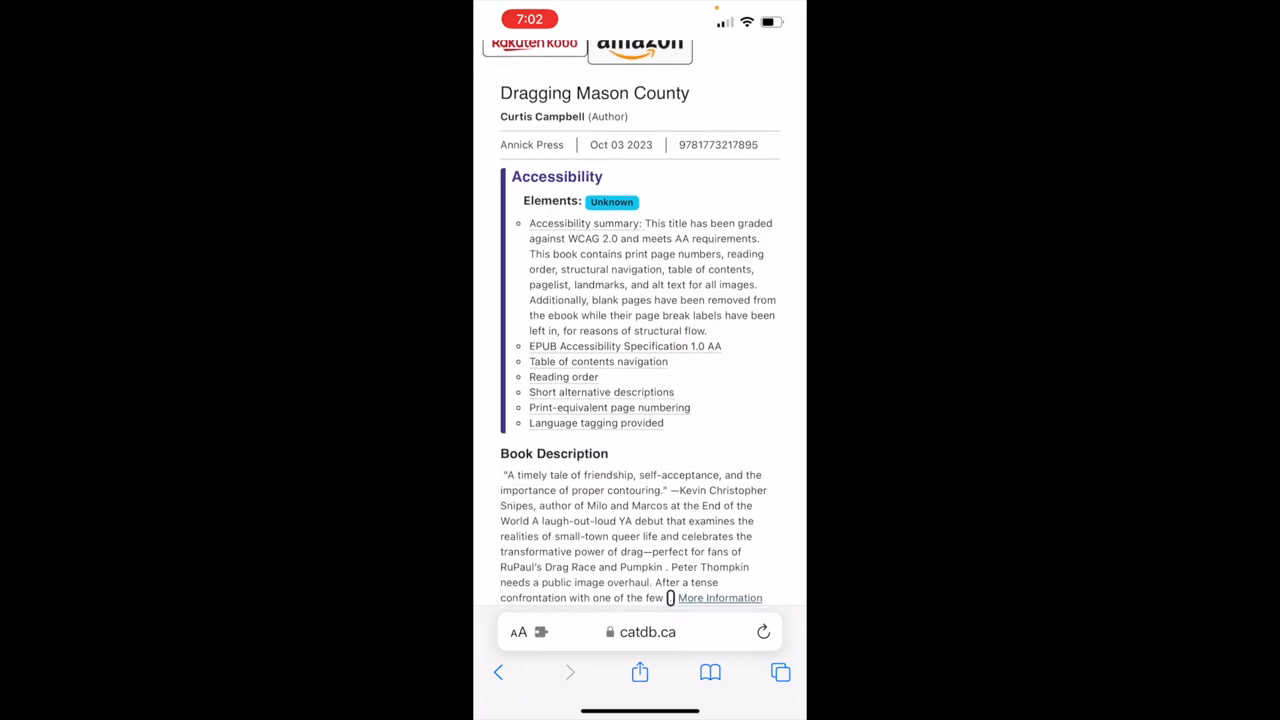
Step: Return to the top of the search result and follow its Rakuten Kobo store link
{"action": "left_click", "coordinate": [720, 597]}
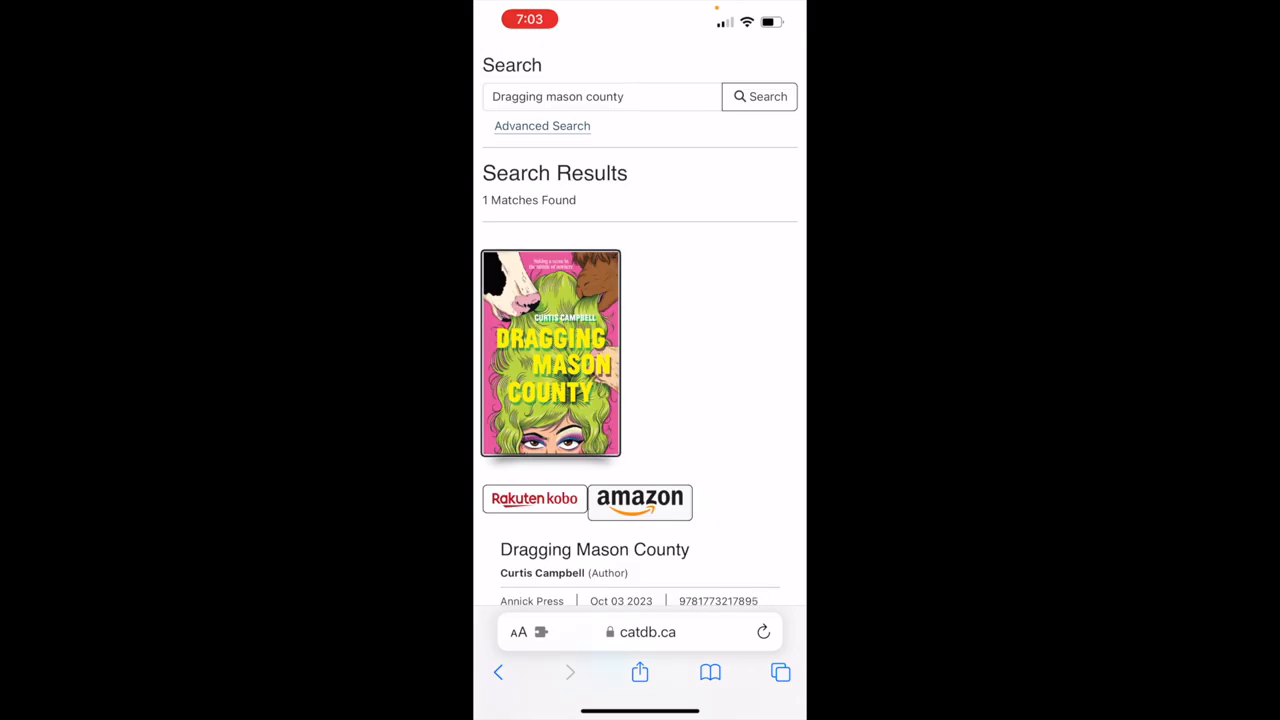
{"action": "left_click", "coordinate": [534, 499]}
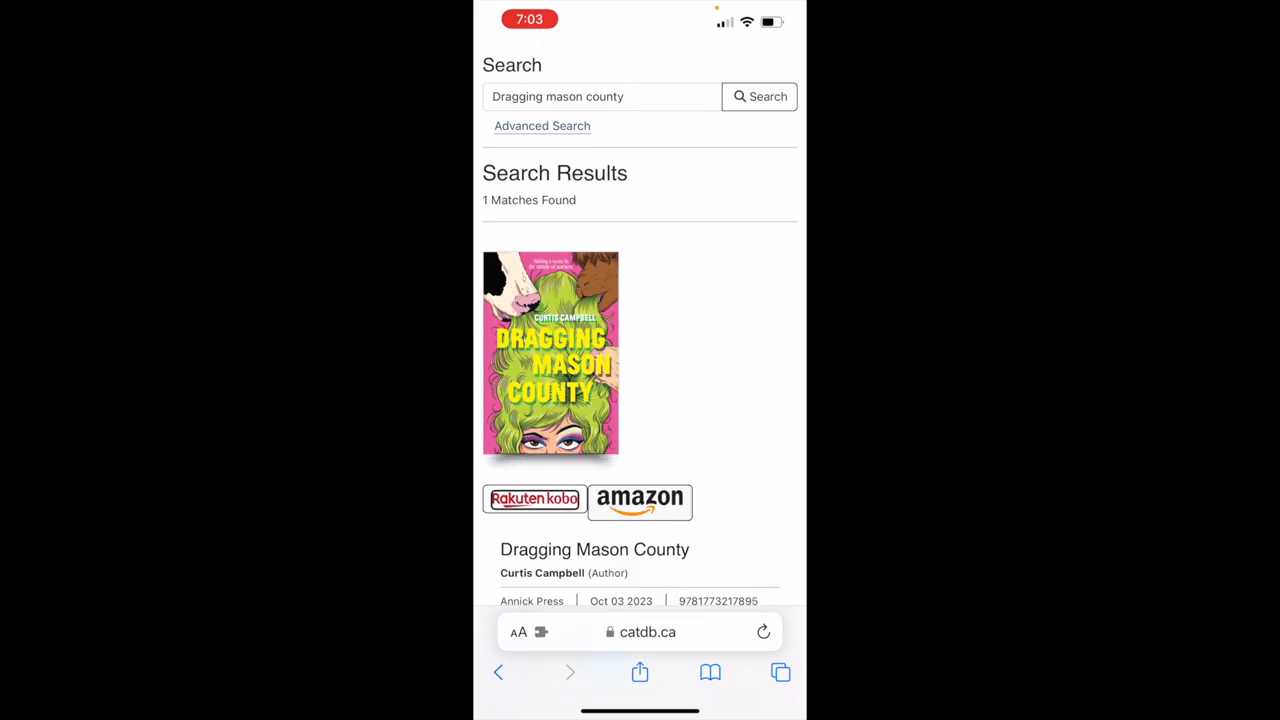
{"action": "left_click", "coordinate": [639, 500]}
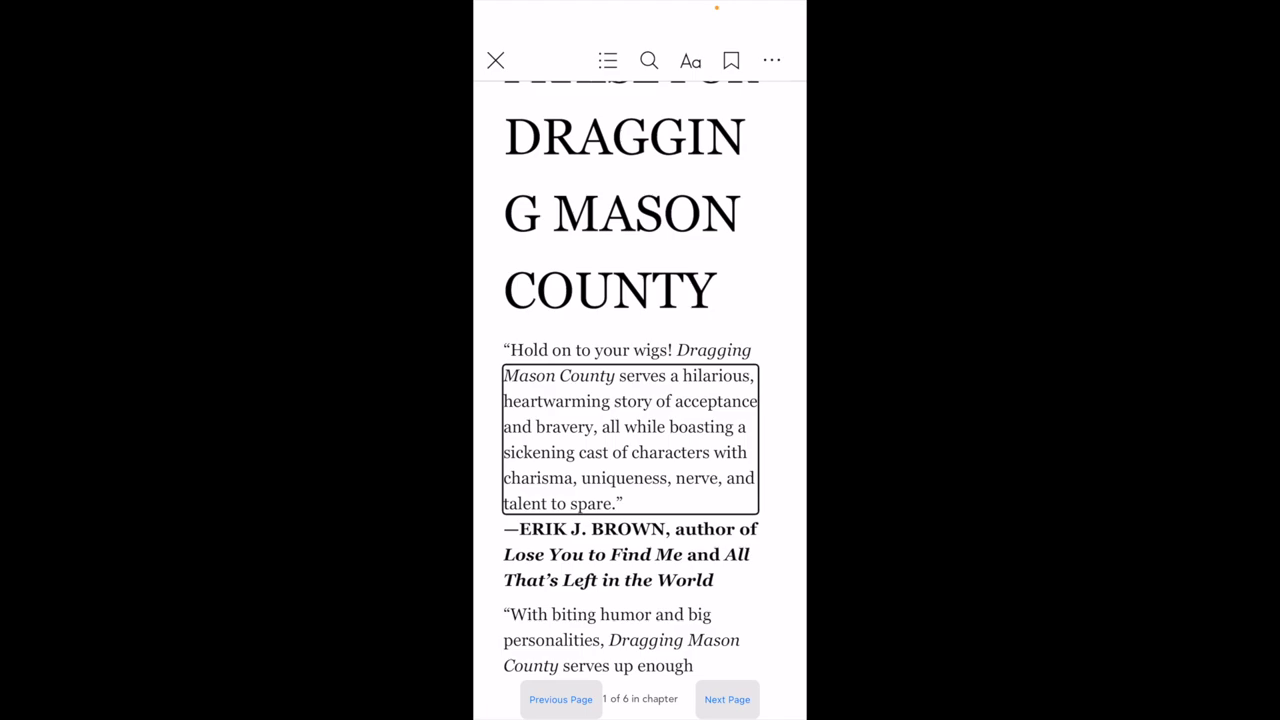
Step: Turn through the sample's review quotes to page 3 of 6 in the chapter
{"action": "left_click", "coordinate": [727, 699]}
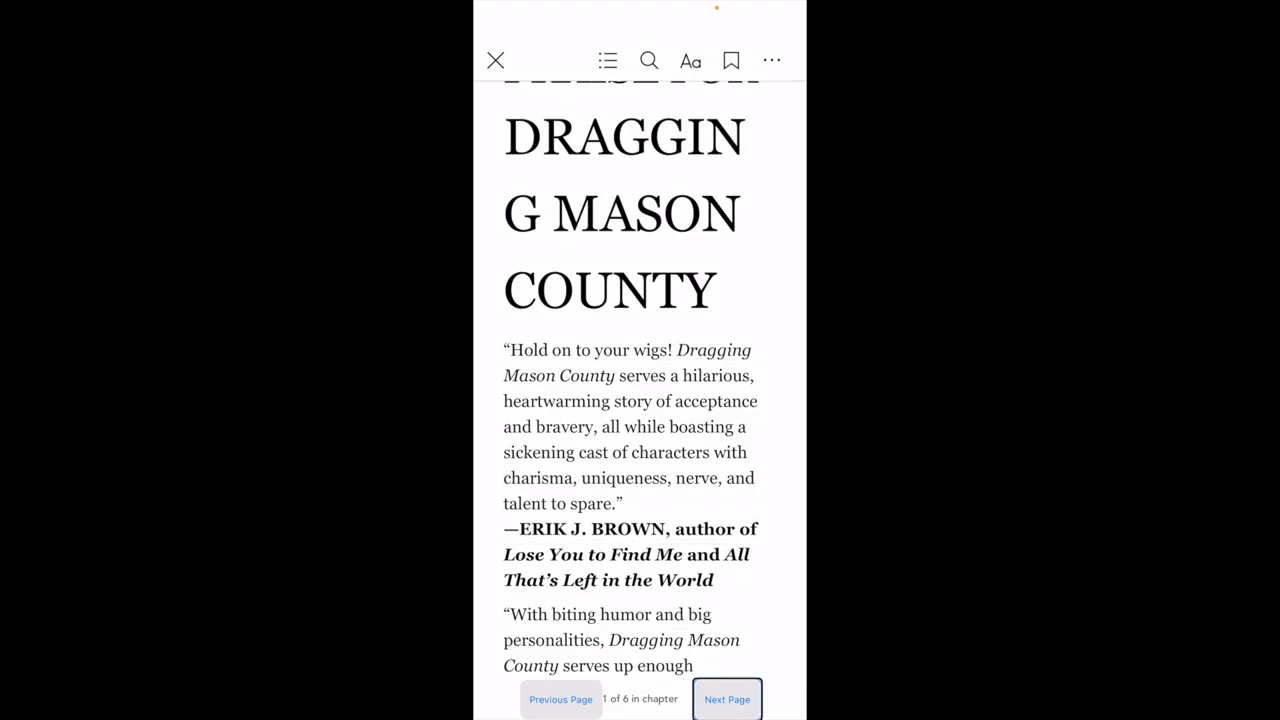
{"action": "left_click", "coordinate": [727, 699]}
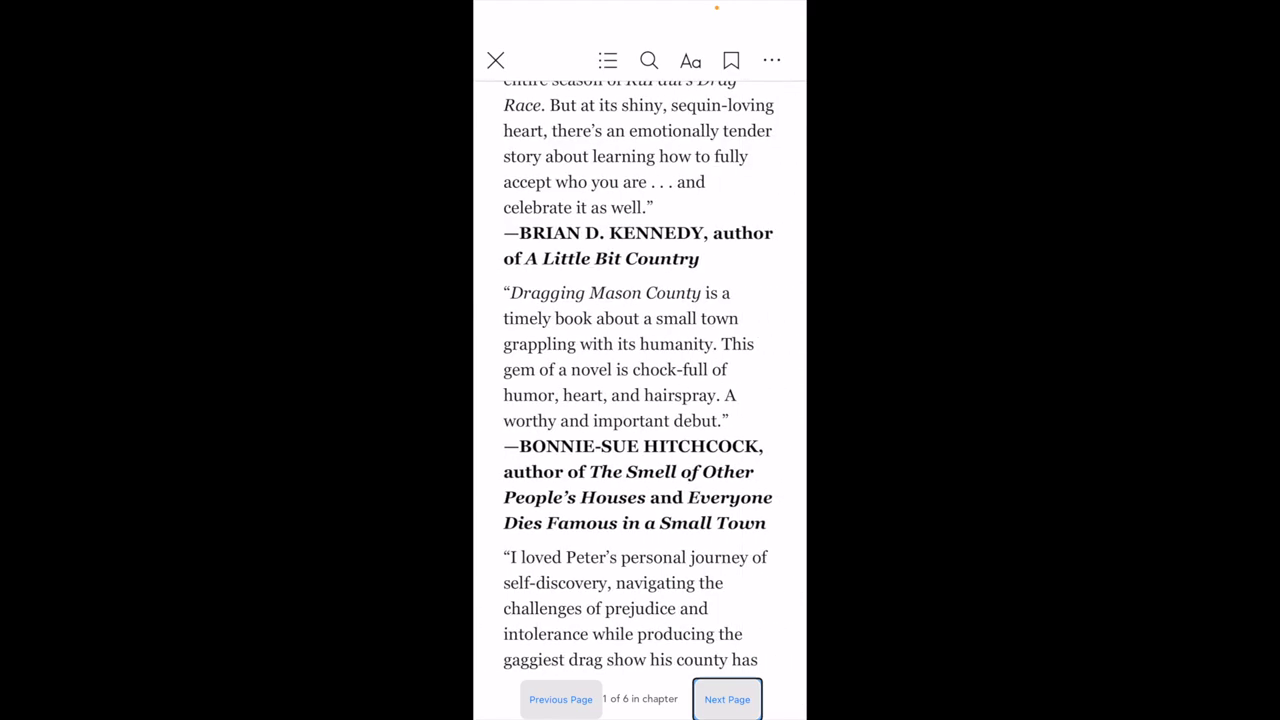
{"action": "left_click", "coordinate": [727, 699]}
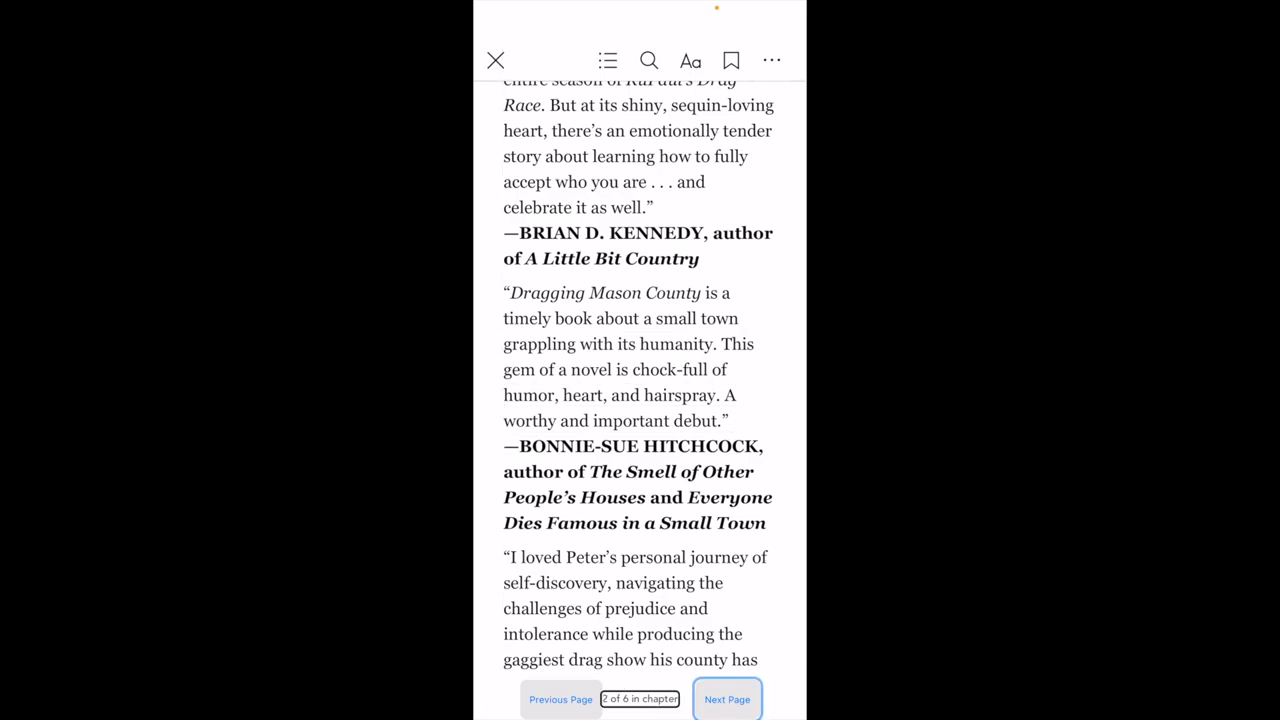
{"action": "left_click", "coordinate": [727, 699]}
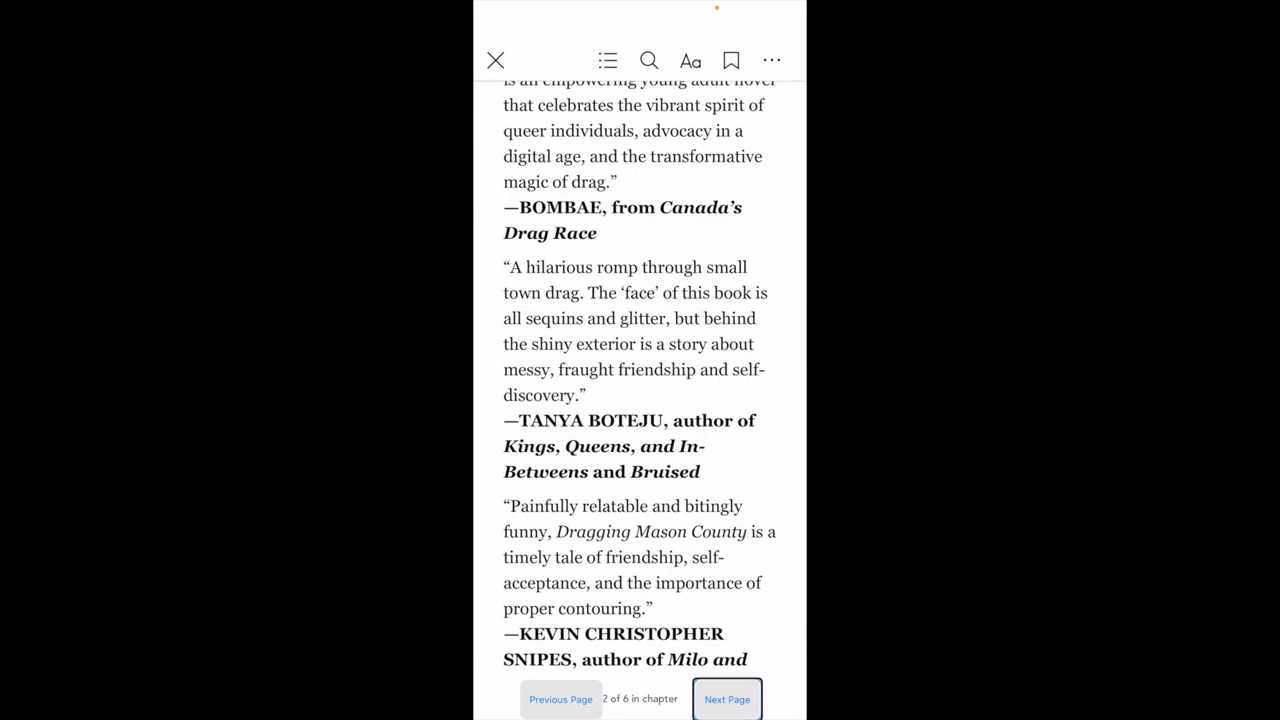
{"action": "left_click", "coordinate": [727, 699]}
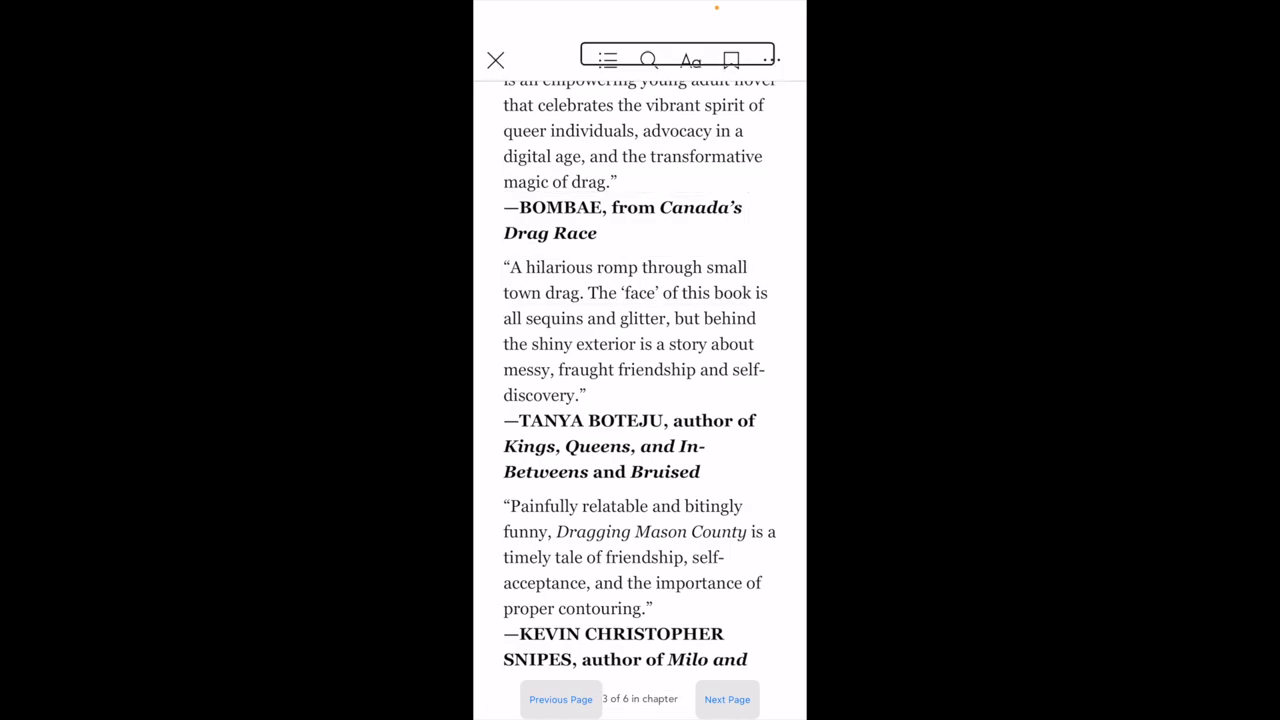
Step: Close the Kobo sample and bring up The Double Life of Benson Yu in Voice Dream Reader
{"action": "left_click", "coordinate": [649, 60]}
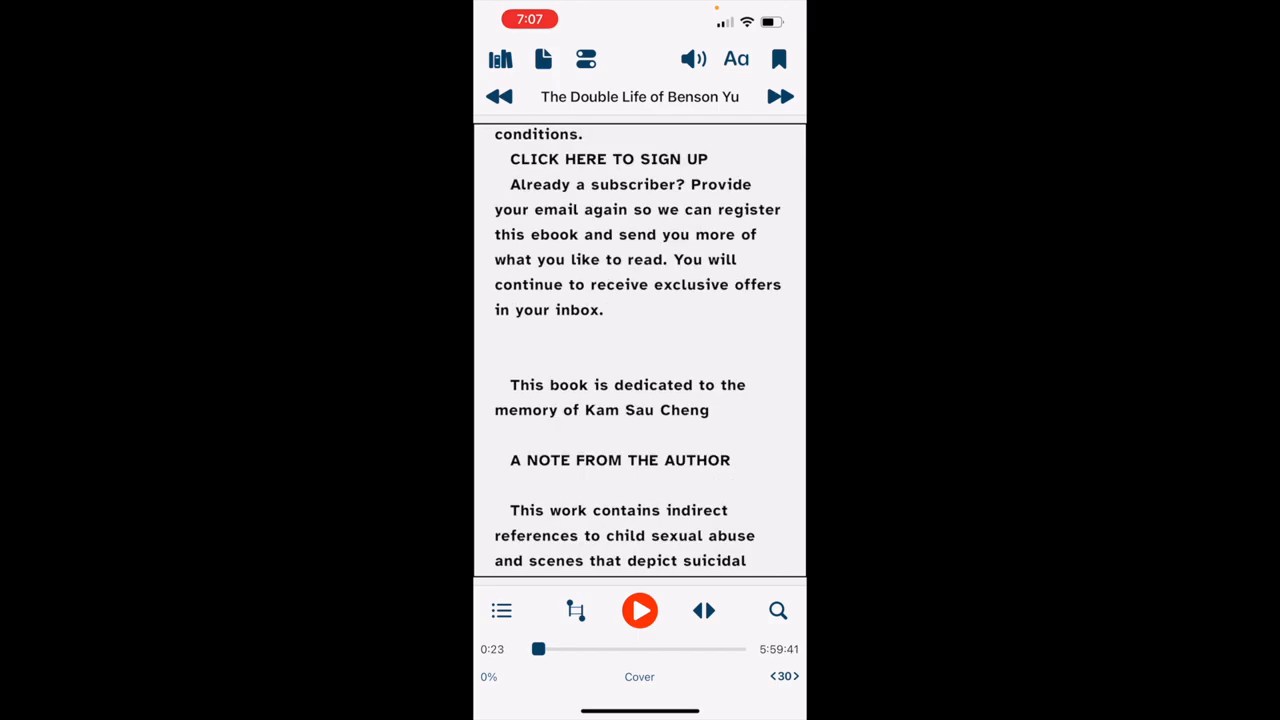
Step: Play A Note from the Author aloud, then pause the reading at 1:14
{"action": "double_click", "coordinate": [536, 134]}
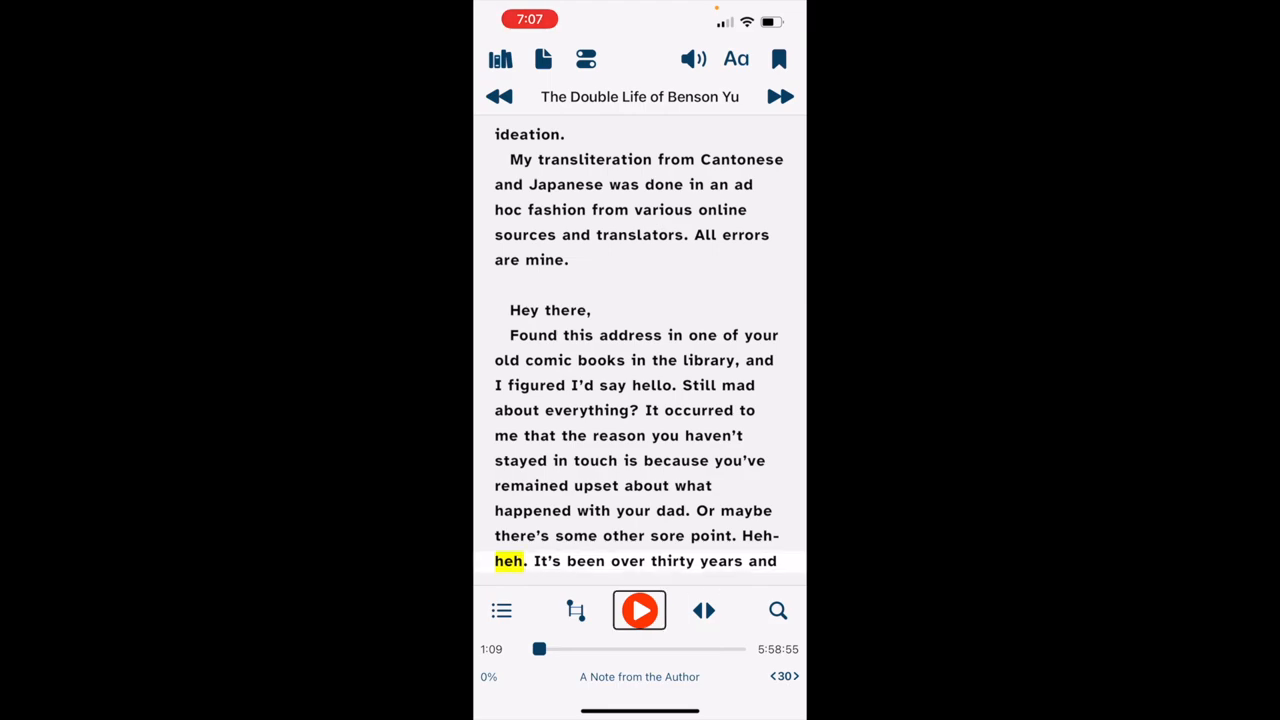
{"action": "left_click", "coordinate": [639, 610]}
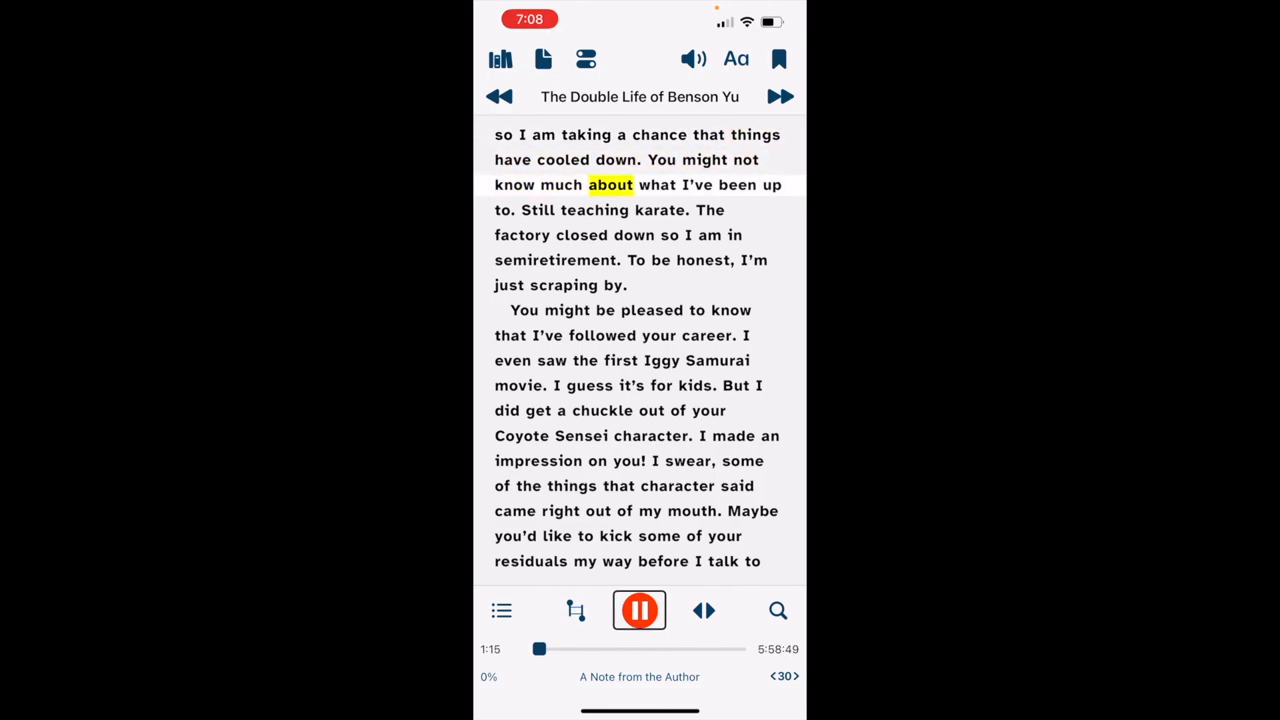
{"action": "left_click", "coordinate": [639, 610]}
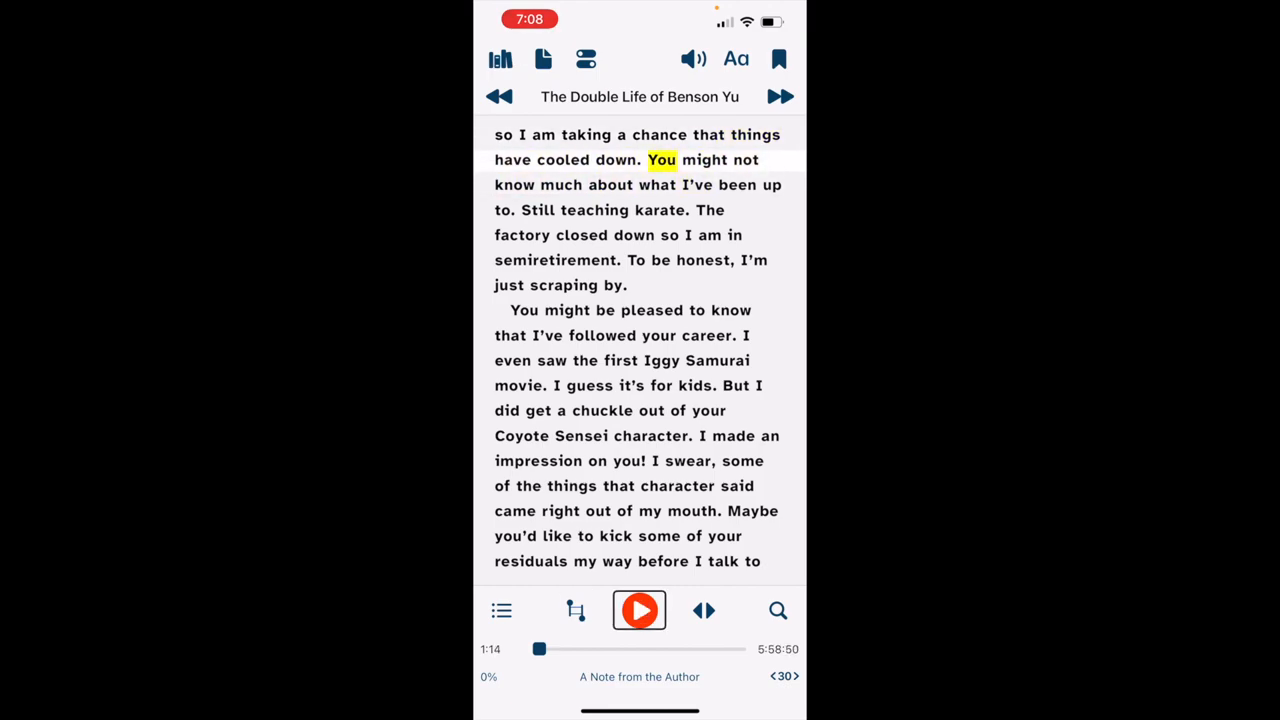